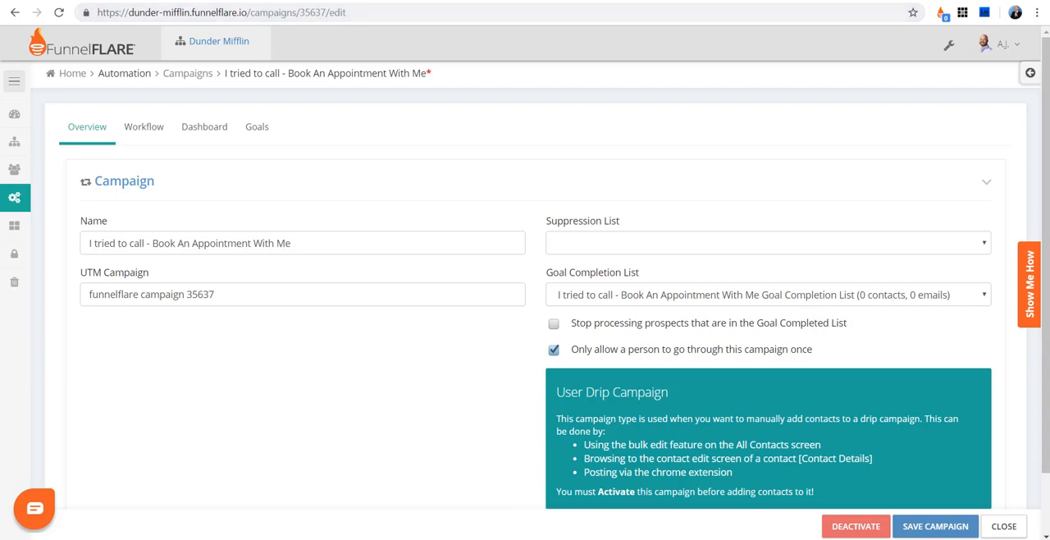
{"action": "mouse_move", "coordinate": [151, 204]}
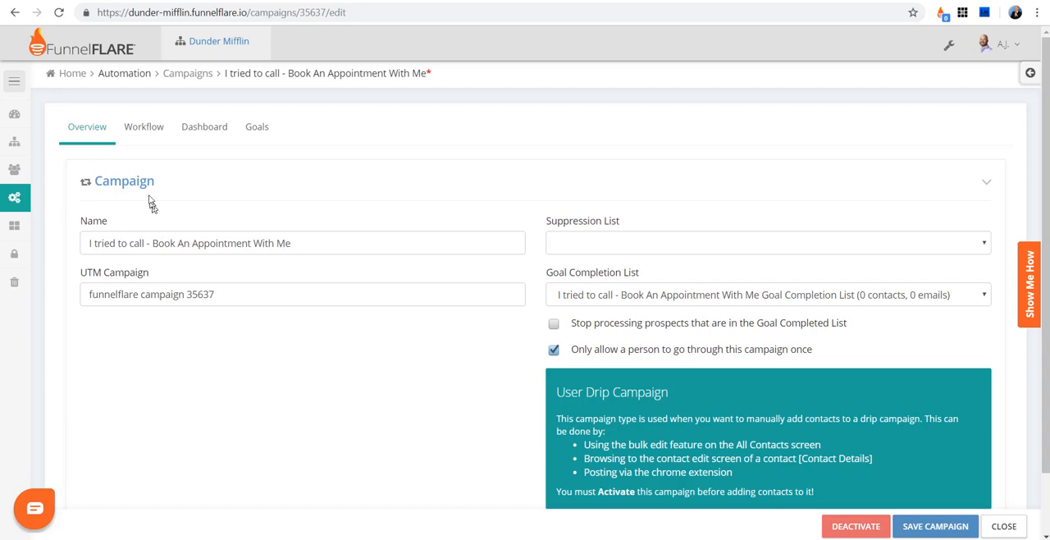
- Show the contact's FunnelFLARE Prospect Insights popup and expand the Select campaign list
{"action": "left_click", "coordinate": [145, 126]}
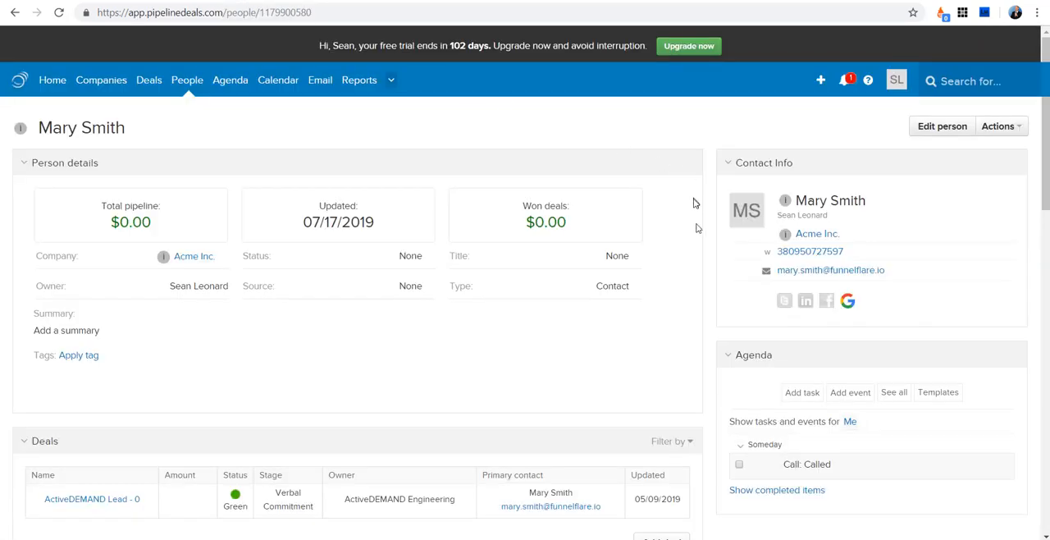
{"action": "mouse_move", "coordinate": [785, 200]}
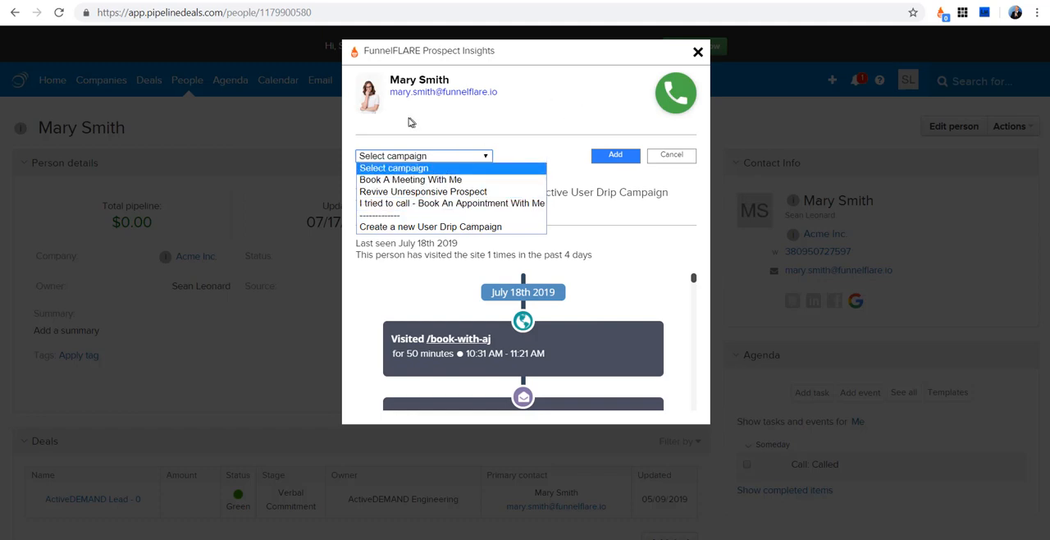
{"action": "mouse_move", "coordinate": [551, 149]}
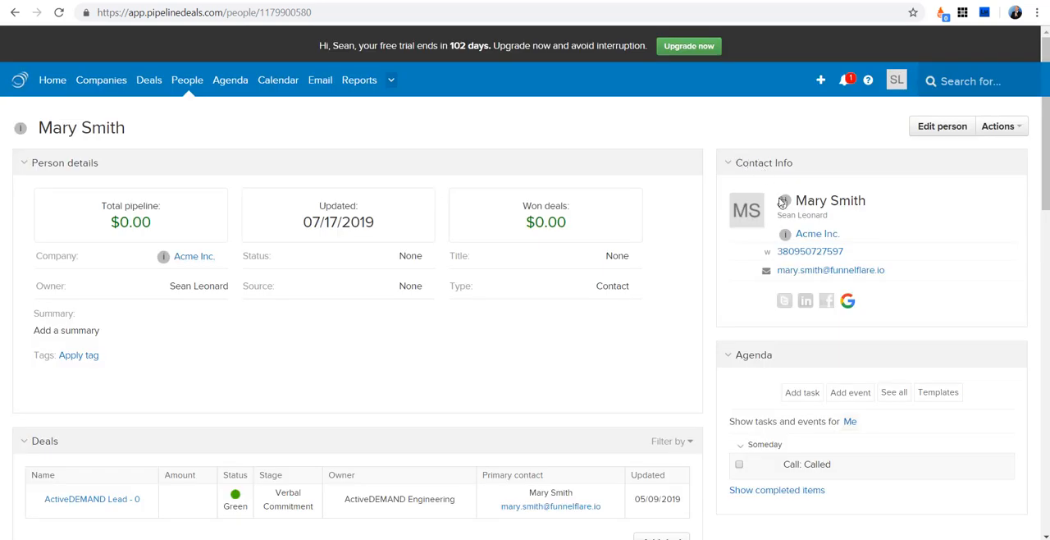
{"action": "left_click", "coordinate": [785, 200]}
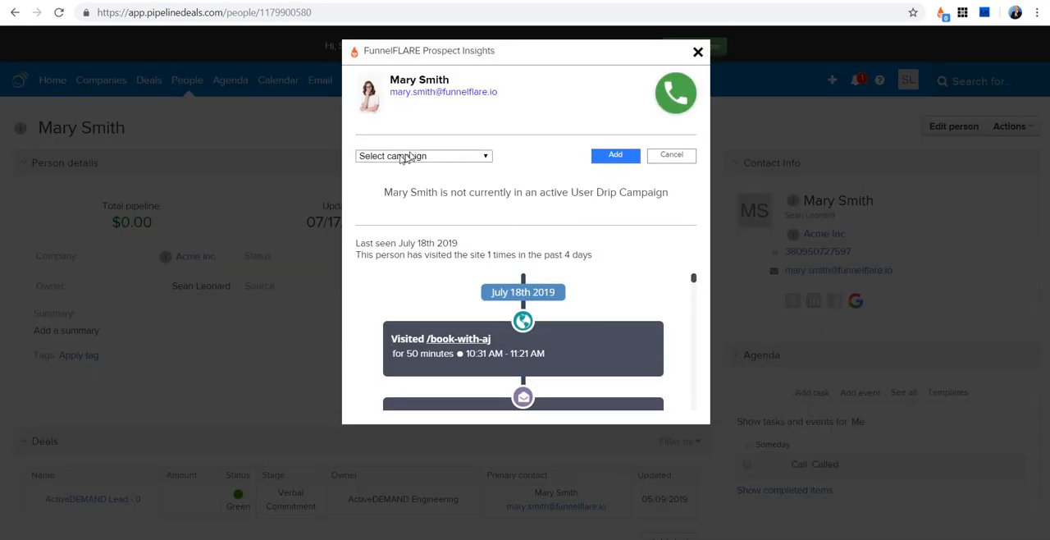
{"action": "left_click", "coordinate": [423, 156]}
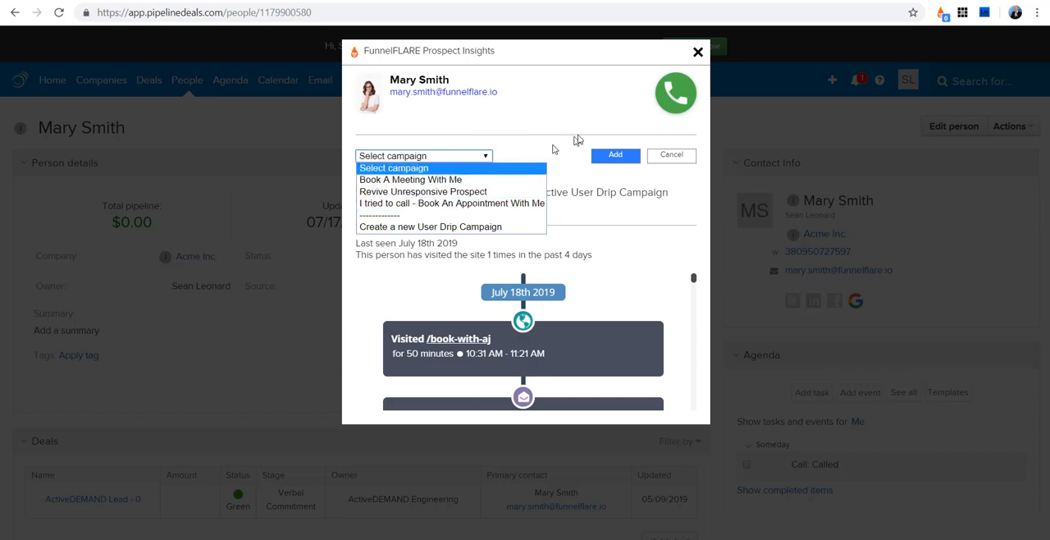
{"action": "left_click", "coordinate": [450, 203]}
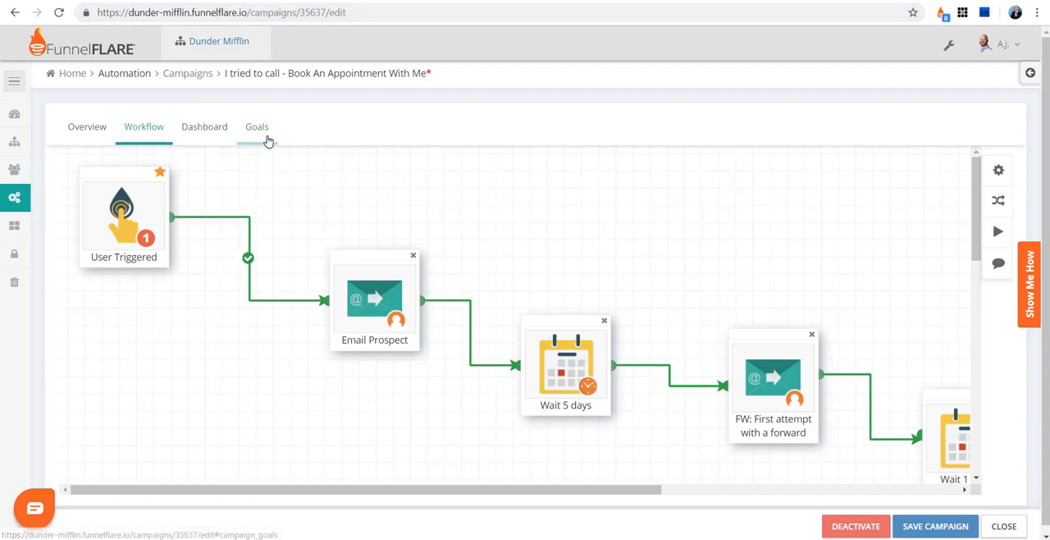
- Show the campaign's Goals: default form, default phone and email-reply goals
{"action": "left_click", "coordinate": [256, 127]}
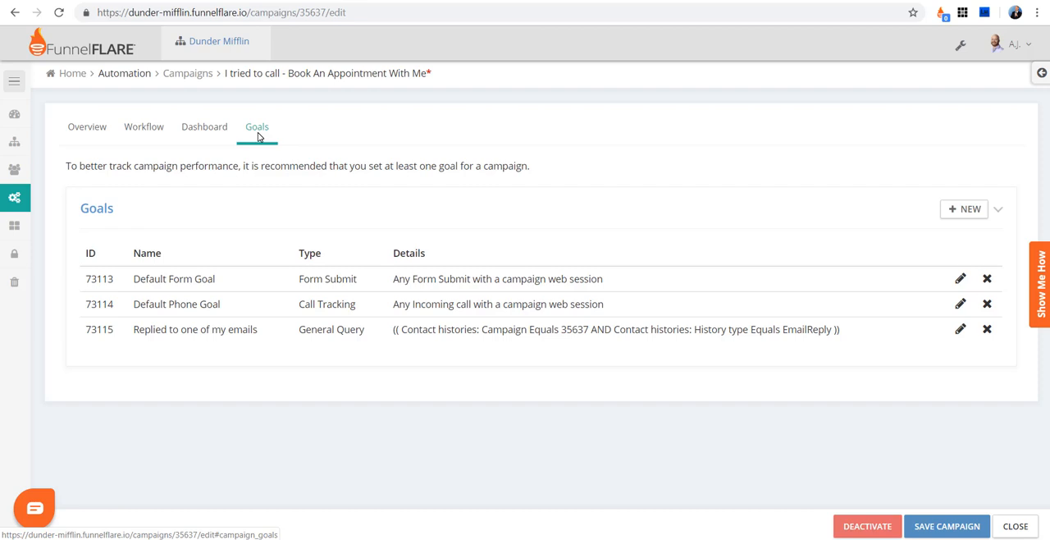
{"action": "mouse_move", "coordinate": [965, 208]}
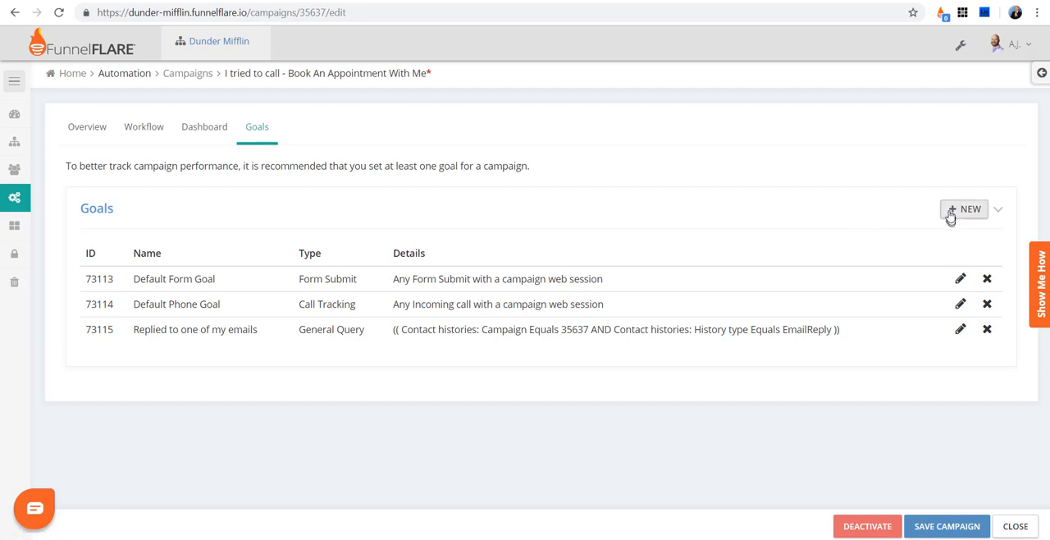
{"action": "mouse_move", "coordinate": [836, 282]}
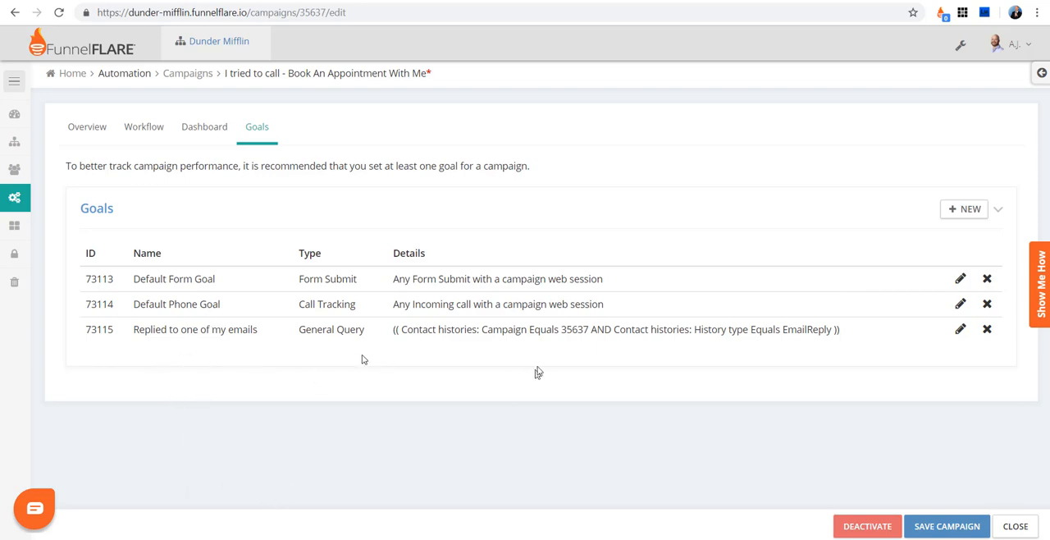
- On Overview, enable stopping prospects in the Goal Completed List and highlight the go-through-once option
{"action": "left_click", "coordinate": [87, 126]}
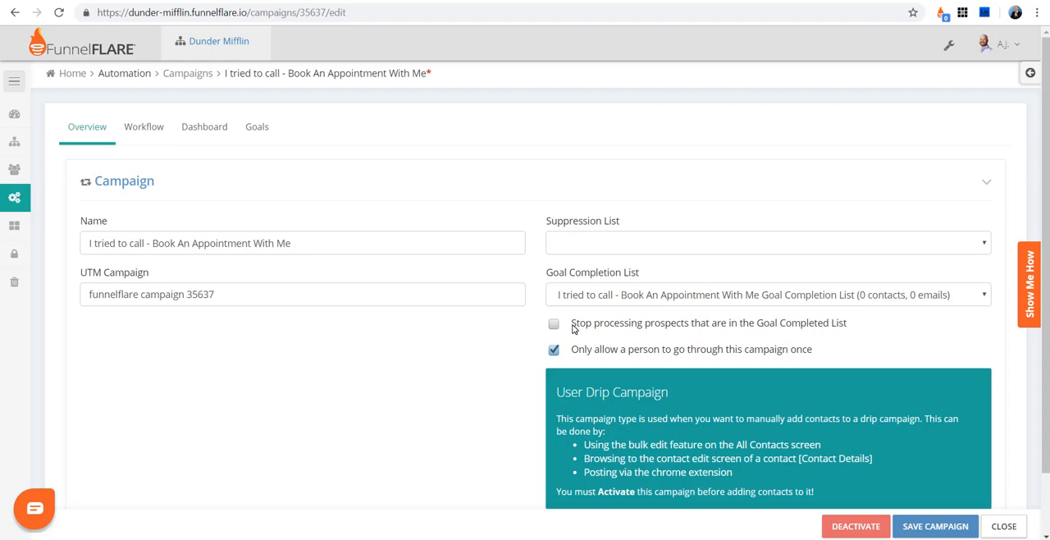
{"action": "left_click", "coordinate": [554, 323]}
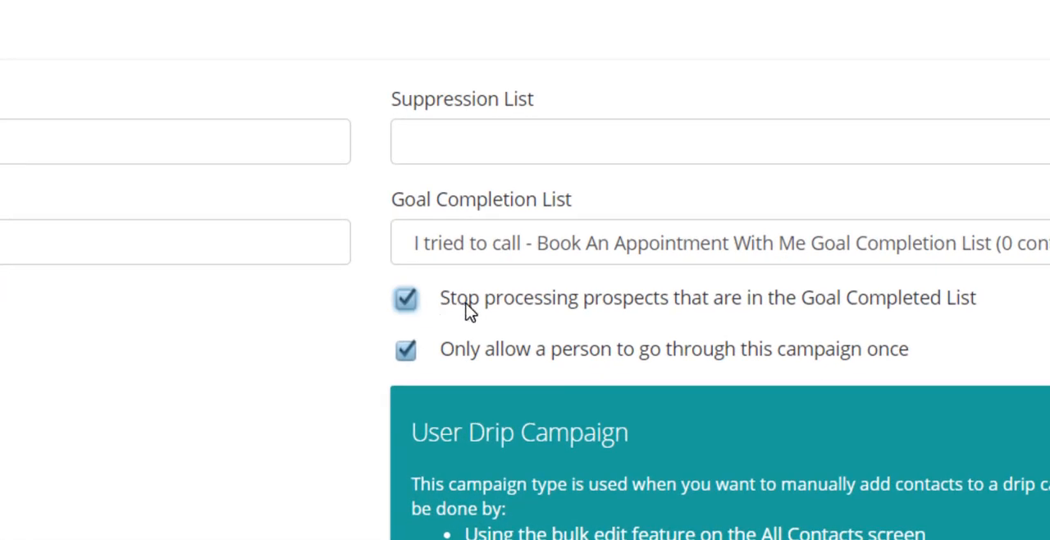
{"action": "left_click_drag", "start_coordinate": [440, 297], "coordinate": [762, 298]}
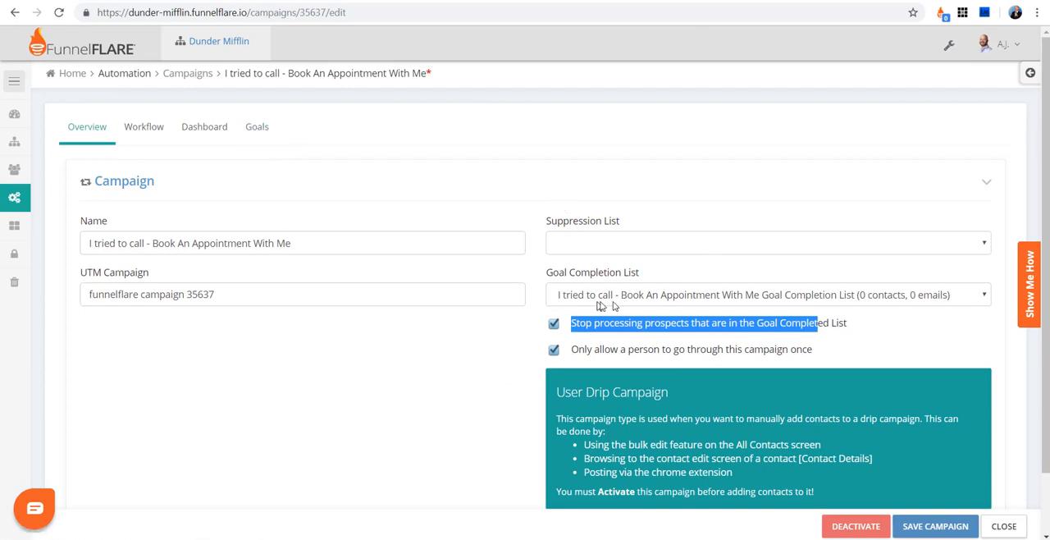
{"action": "mouse_move", "coordinate": [657, 298]}
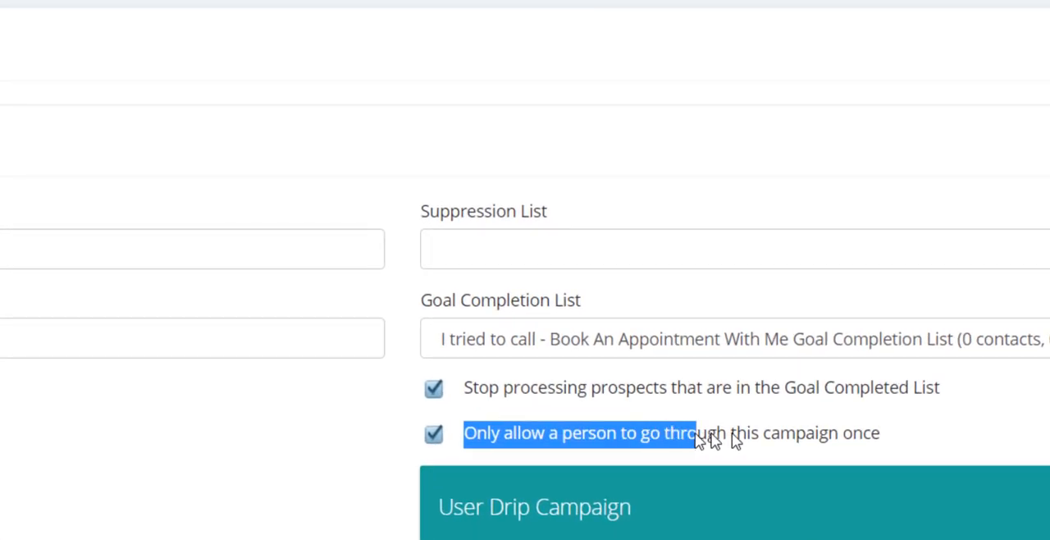
{"action": "left_click_drag", "start_coordinate": [693, 433], "coordinate": [883, 433]}
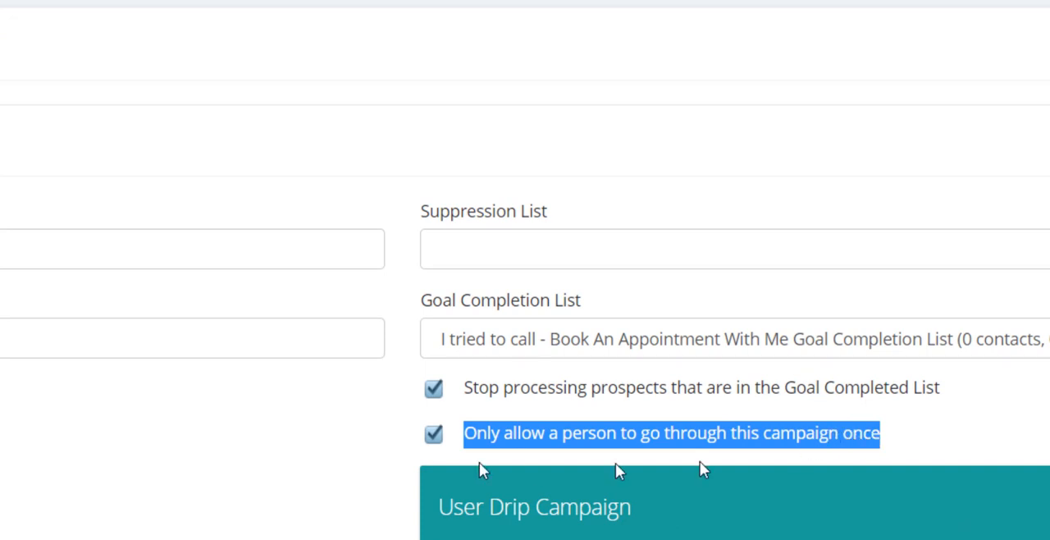
{"action": "mouse_move", "coordinate": [433, 461]}
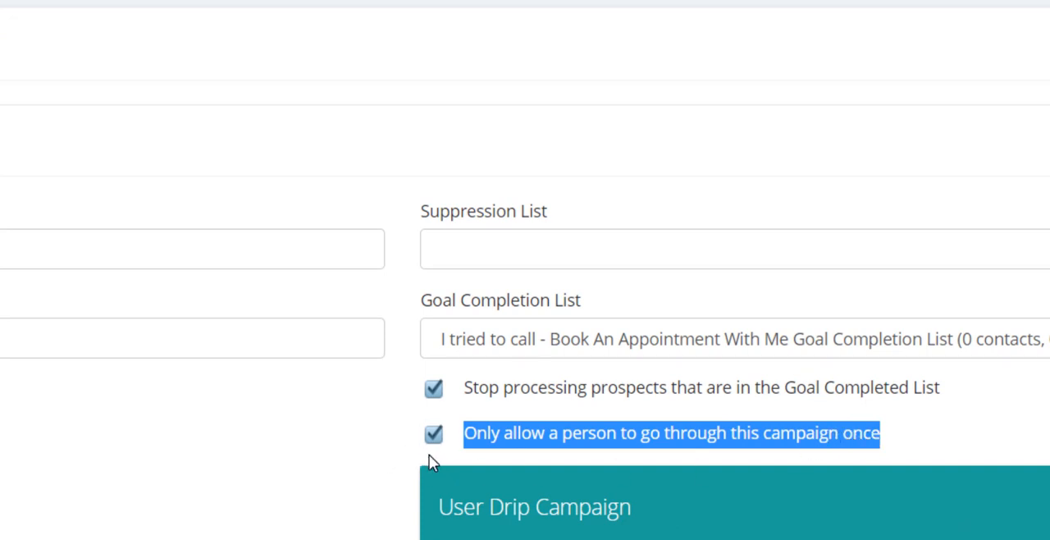
{"action": "mouse_move", "coordinate": [446, 459]}
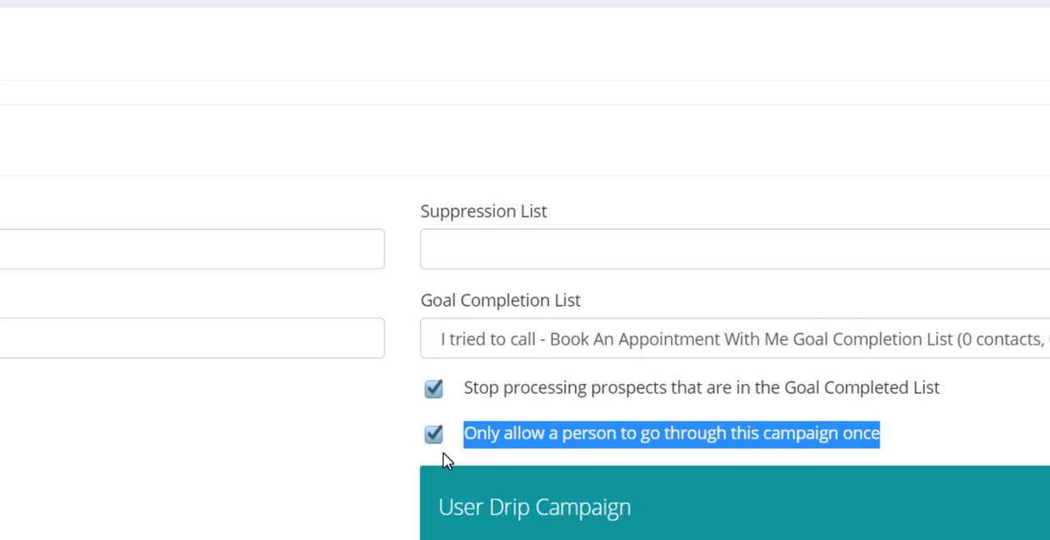
{"action": "mouse_move", "coordinate": [20, 534]}
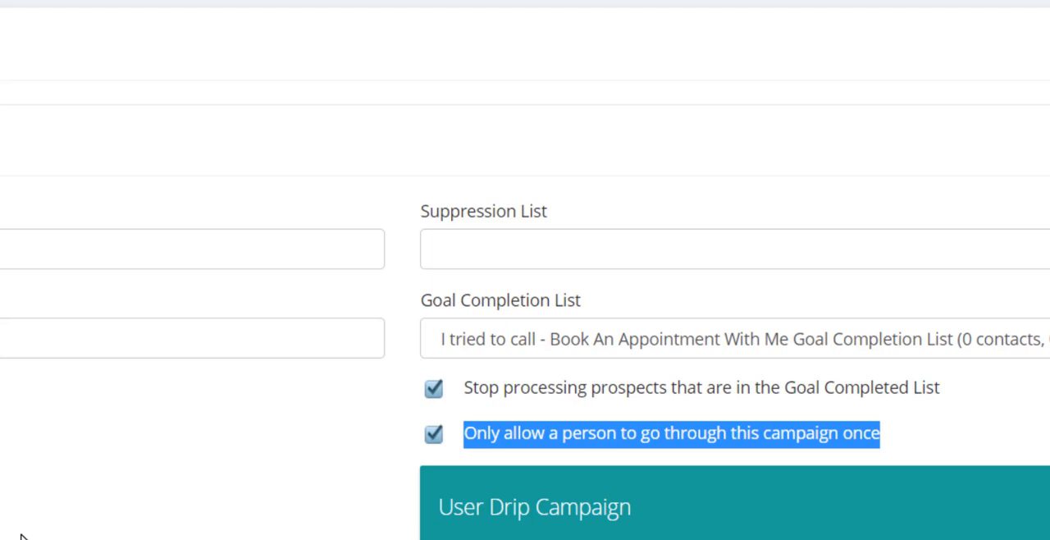
{"action": "mouse_move", "coordinate": [217, 448]}
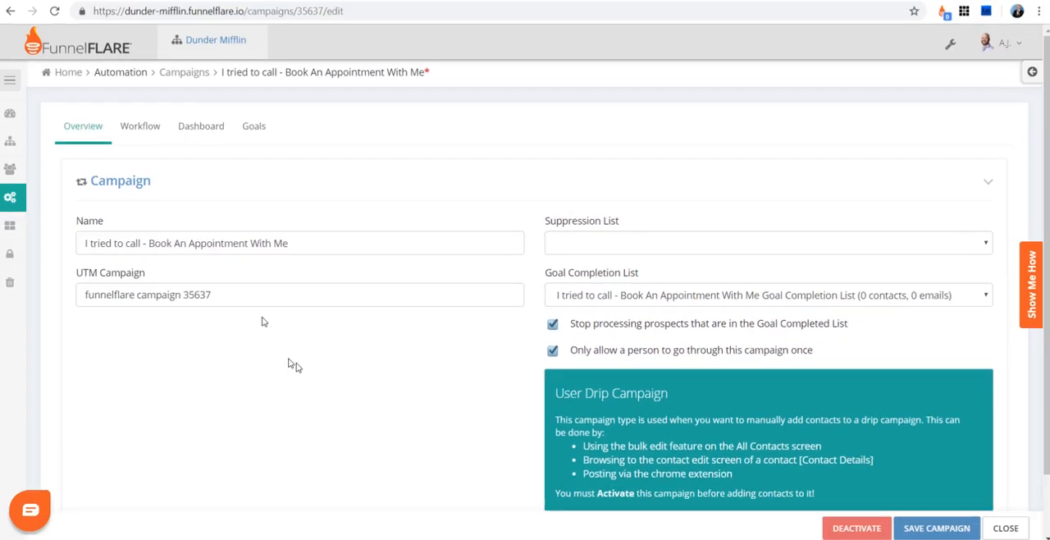
- Show the campaign's Workflow canvas with trigger, email, wait and forward steps
{"action": "left_click", "coordinate": [139, 124]}
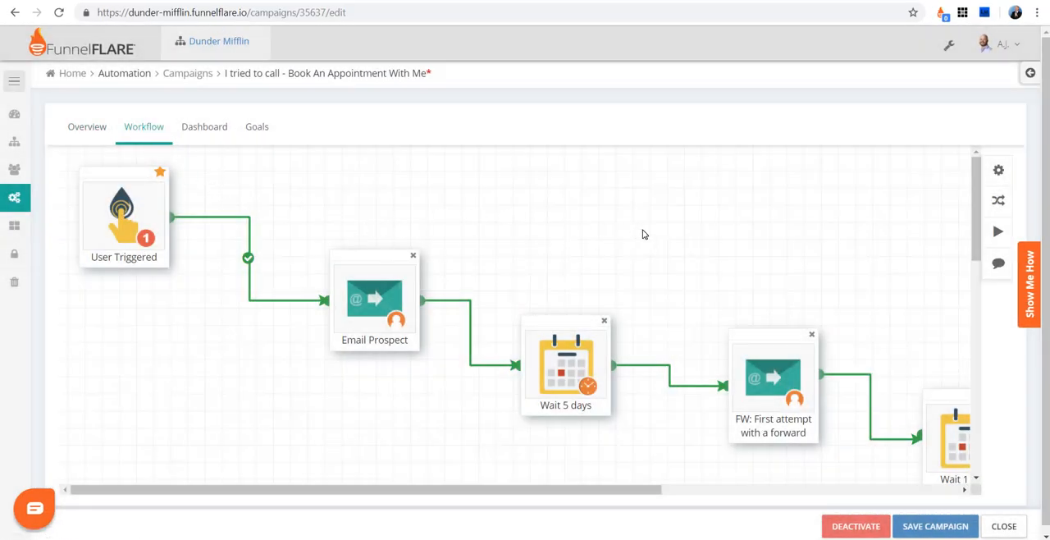
{"action": "mouse_move", "coordinate": [111, 187]}
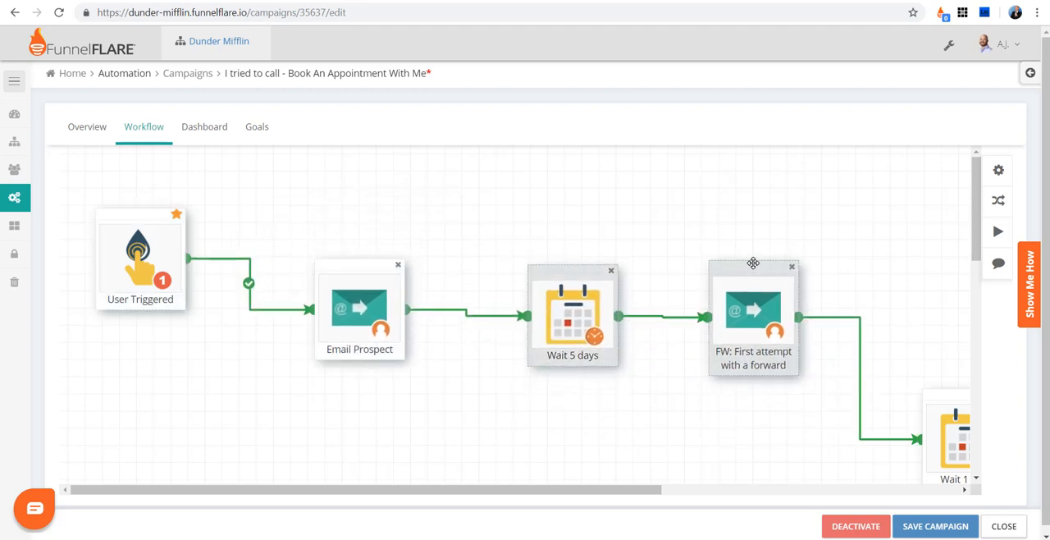
{"action": "mouse_move", "coordinate": [998, 200]}
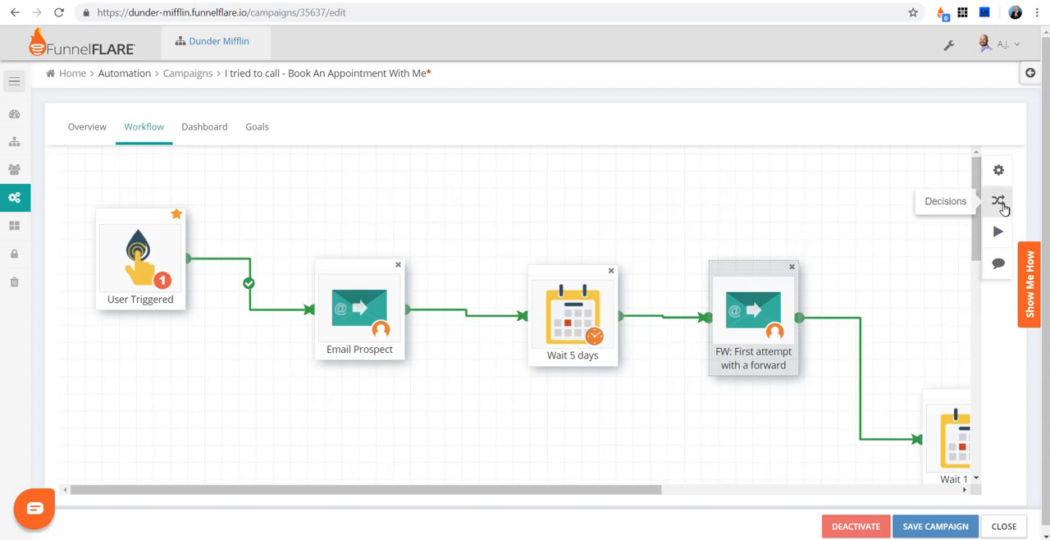
- Browse the Decisions and Actions palettes and drop a Decision step below User Triggered
{"action": "left_click", "coordinate": [998, 200]}
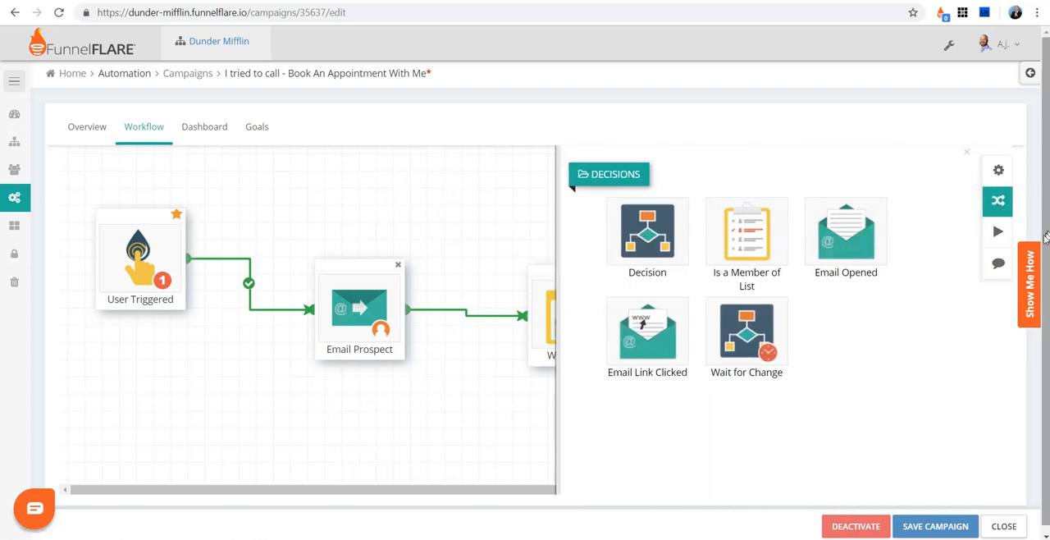
{"action": "left_click", "coordinate": [997, 231]}
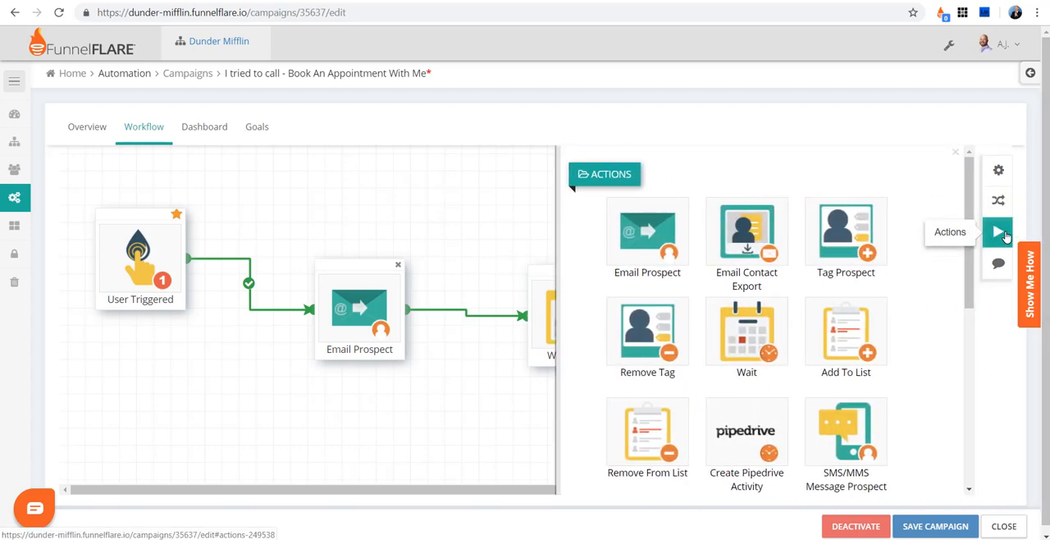
{"action": "left_click", "coordinate": [998, 200]}
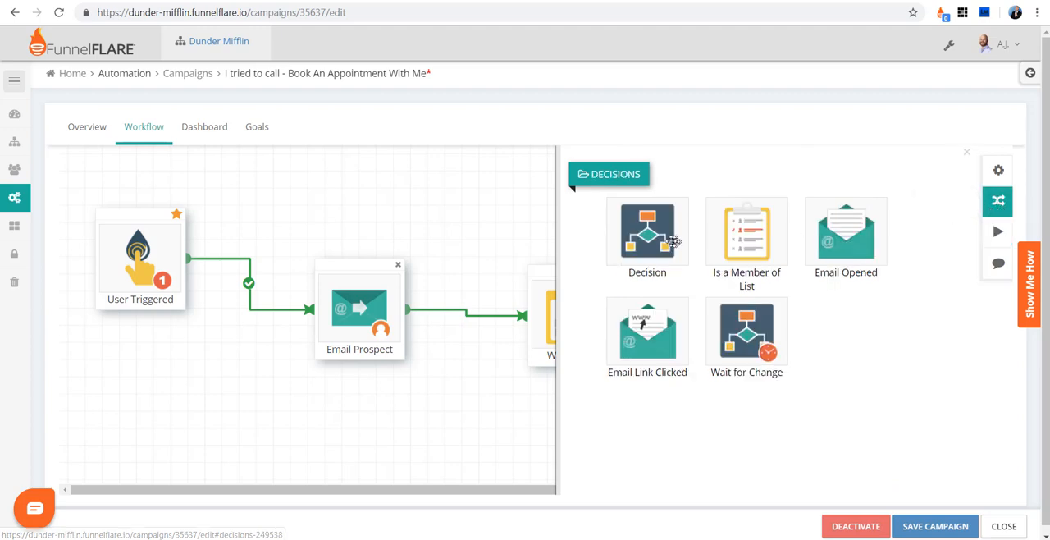
{"action": "left_click_drag", "start_coordinate": [647, 230], "coordinate": [394, 216]}
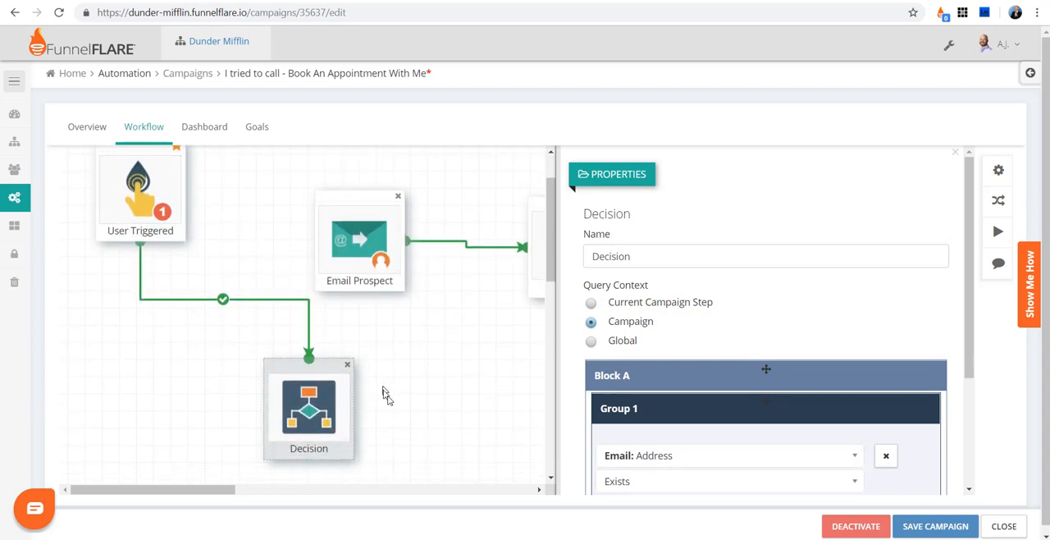
{"action": "mouse_move", "coordinate": [357, 417]}
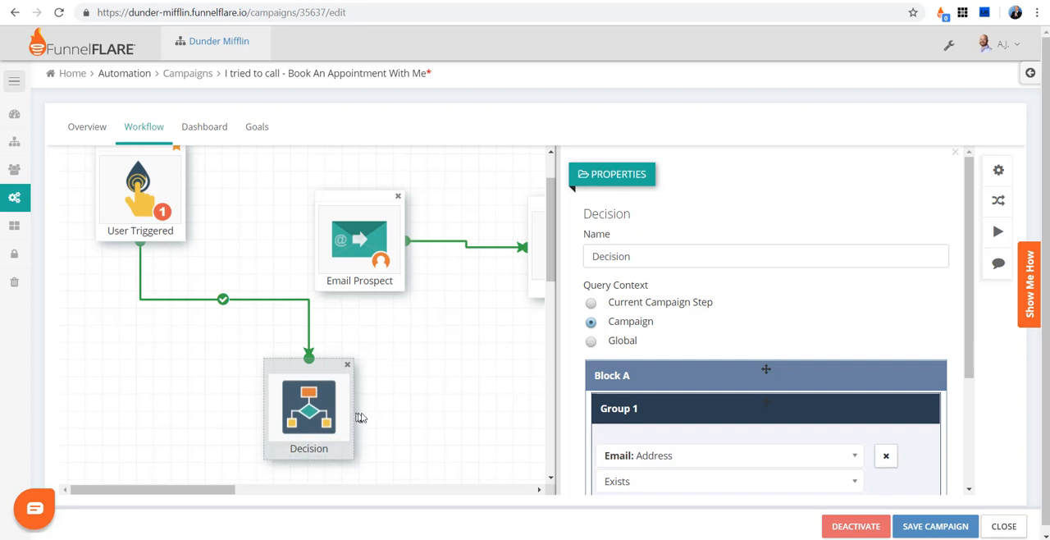
{"action": "mouse_move", "coordinate": [217, 216]}
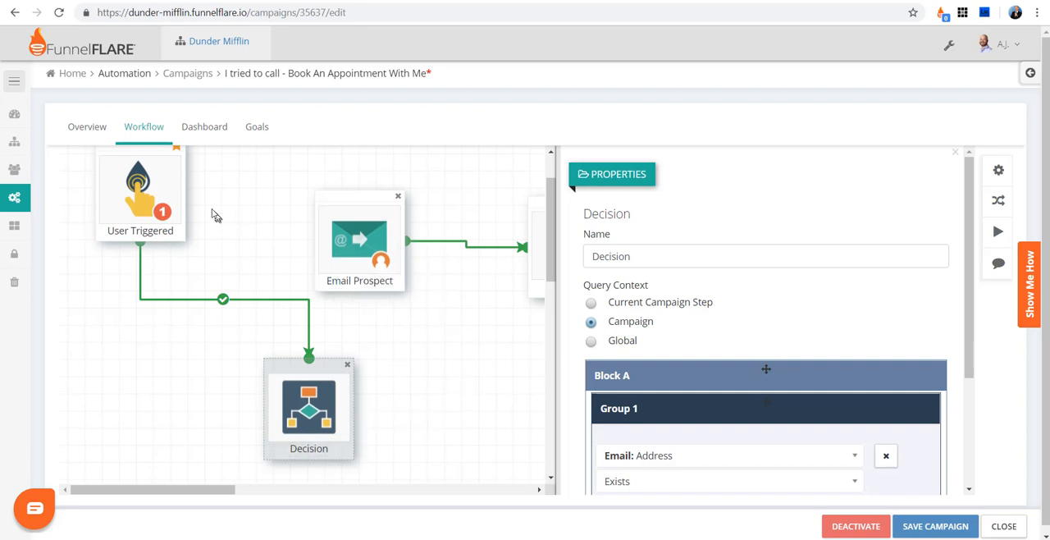
{"action": "mouse_move", "coordinate": [270, 424]}
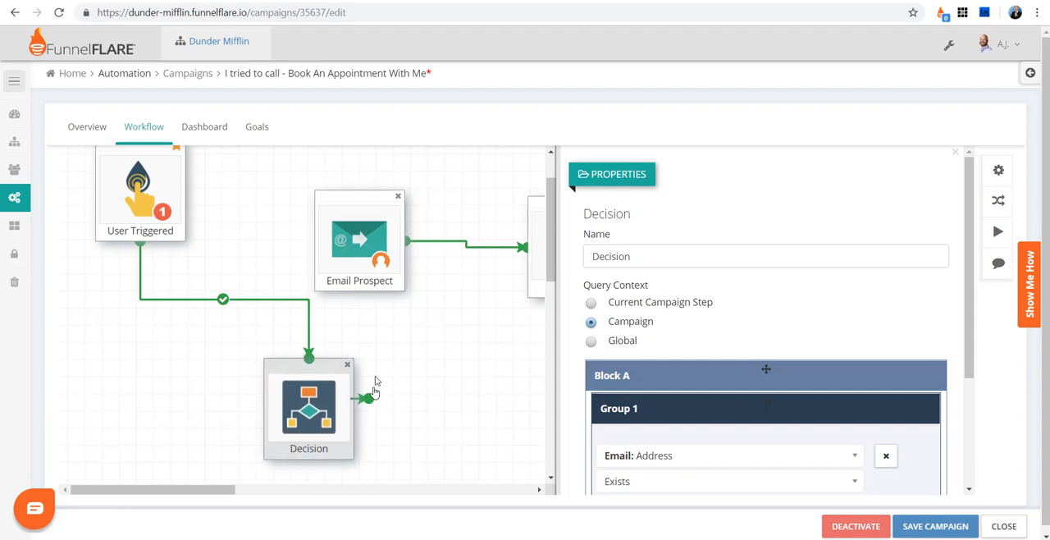
- Try linking the Decision's outcomes, then delete the Decision step from the workflow
{"action": "left_click", "coordinate": [956, 152]}
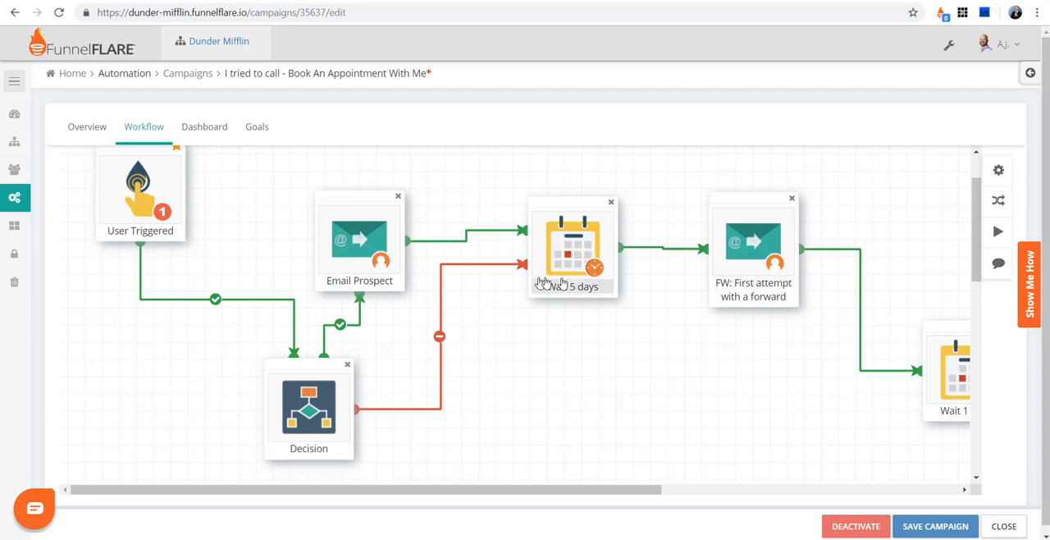
{"action": "left_click", "coordinate": [308, 407]}
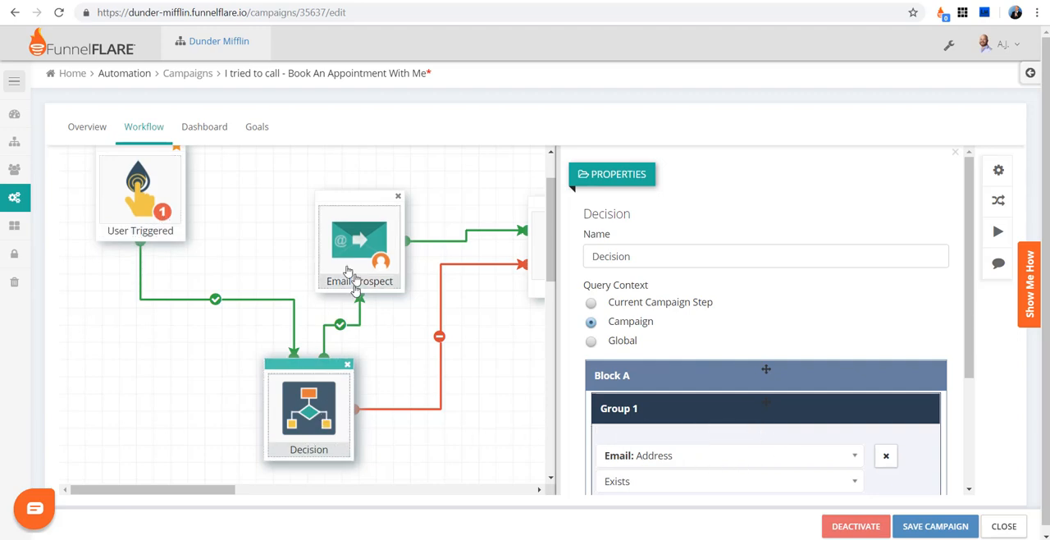
{"action": "mouse_move", "coordinate": [509, 293]}
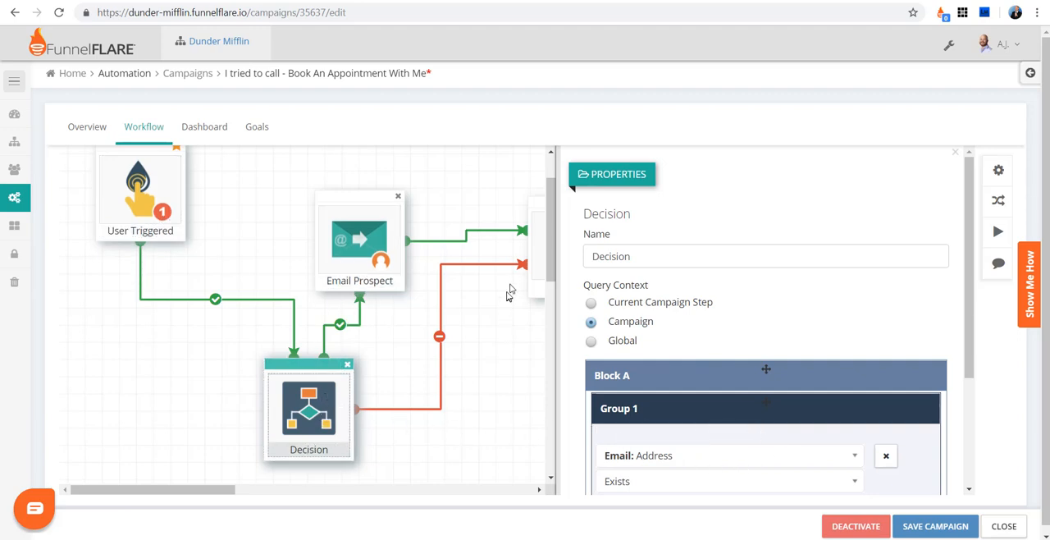
{"action": "left_click", "coordinate": [348, 364]}
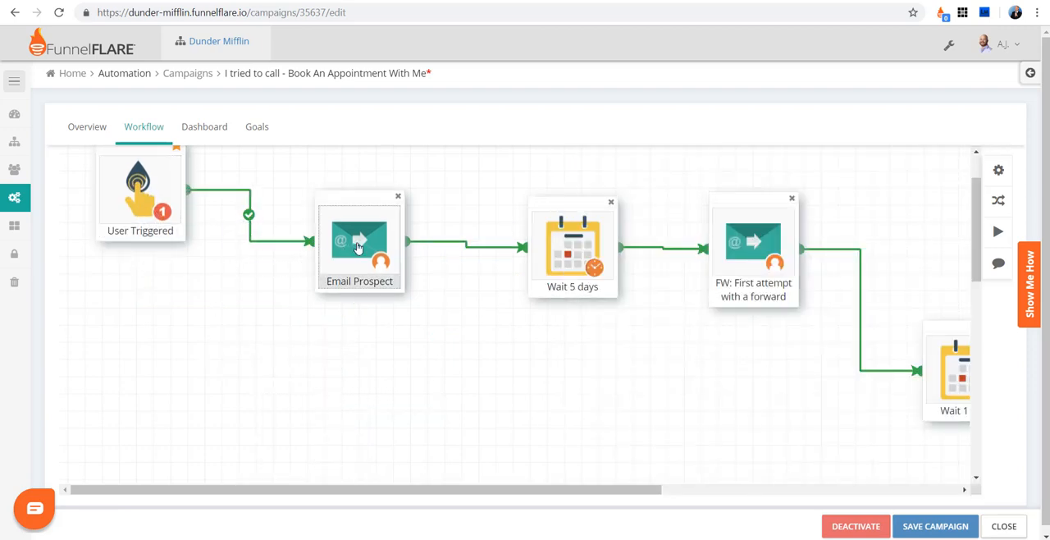
{"action": "mouse_move", "coordinate": [353, 253]}
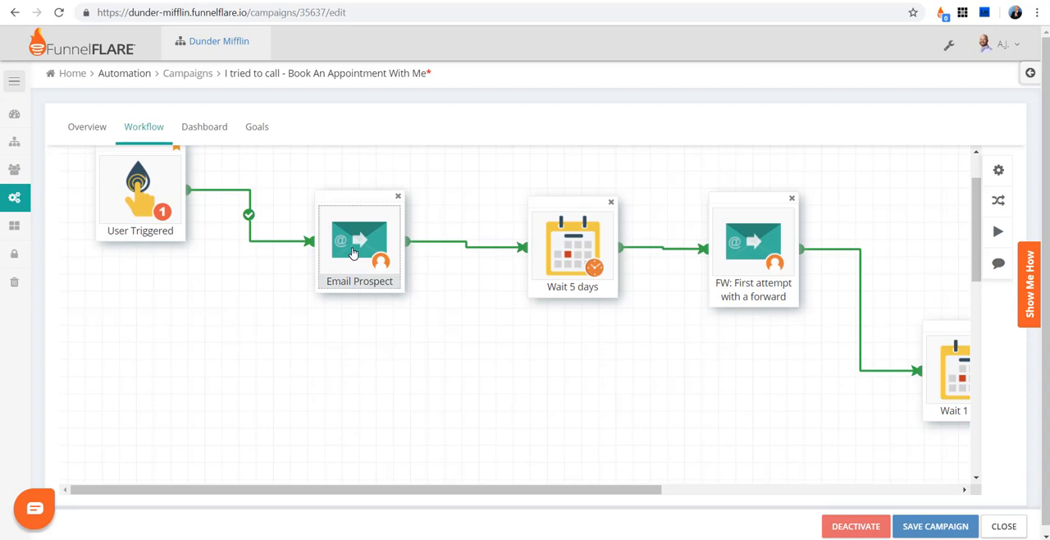
{"action": "left_click", "coordinate": [359, 246]}
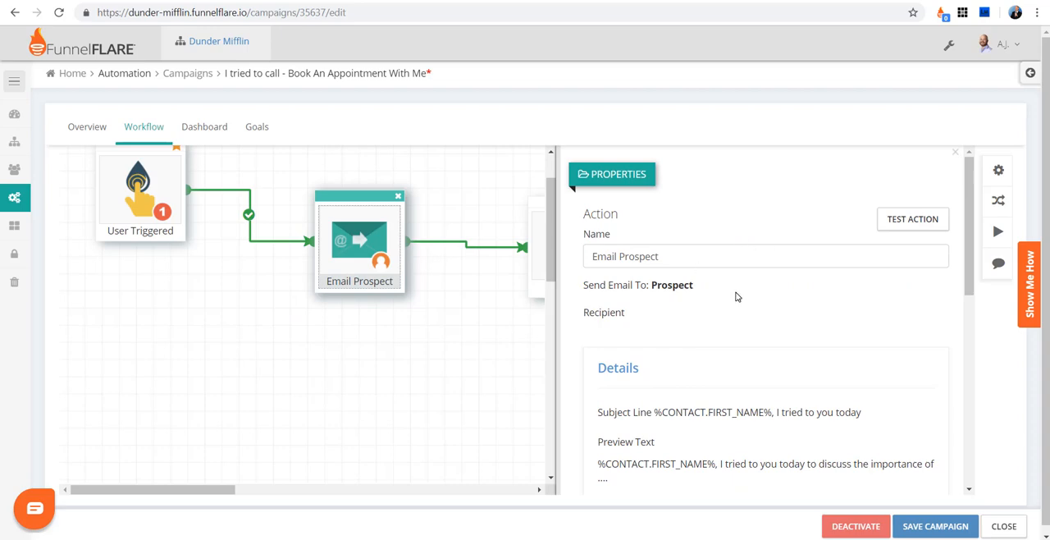
{"action": "scroll", "scroll_direction": "down", "scroll_amount": 3}
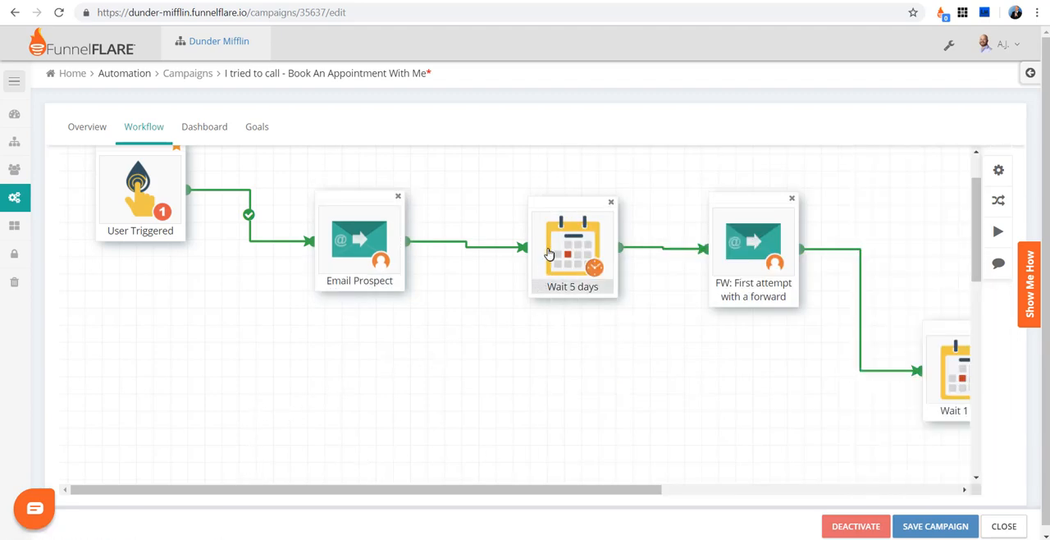
{"action": "left_click", "coordinate": [572, 247]}
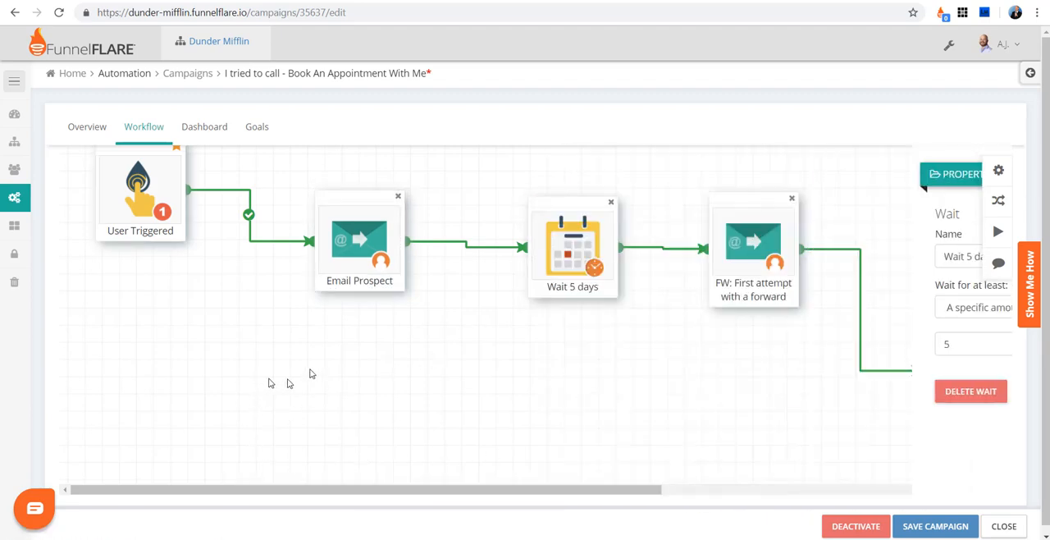
{"action": "left_click", "coordinate": [751, 247]}
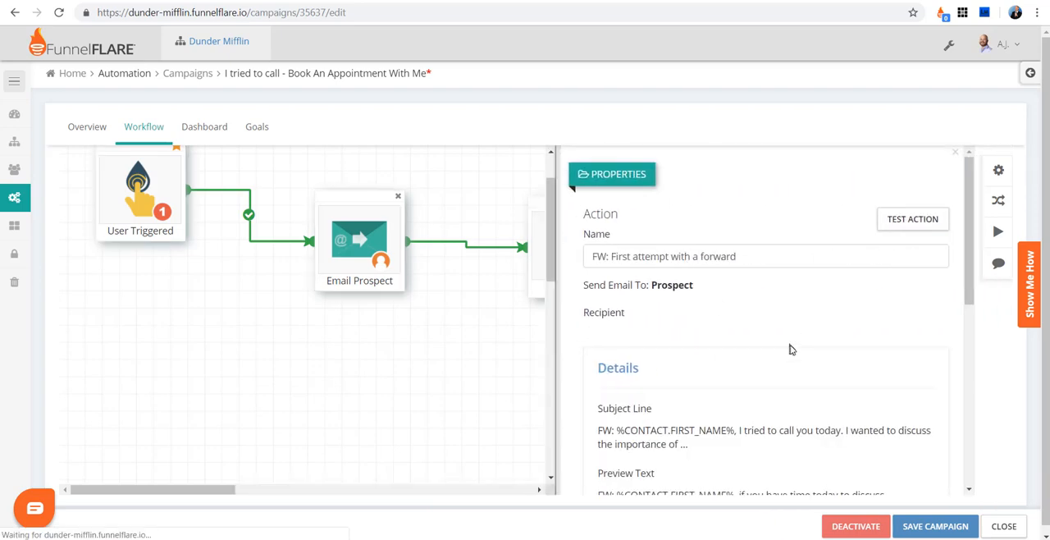
{"action": "left_click", "coordinate": [997, 201]}
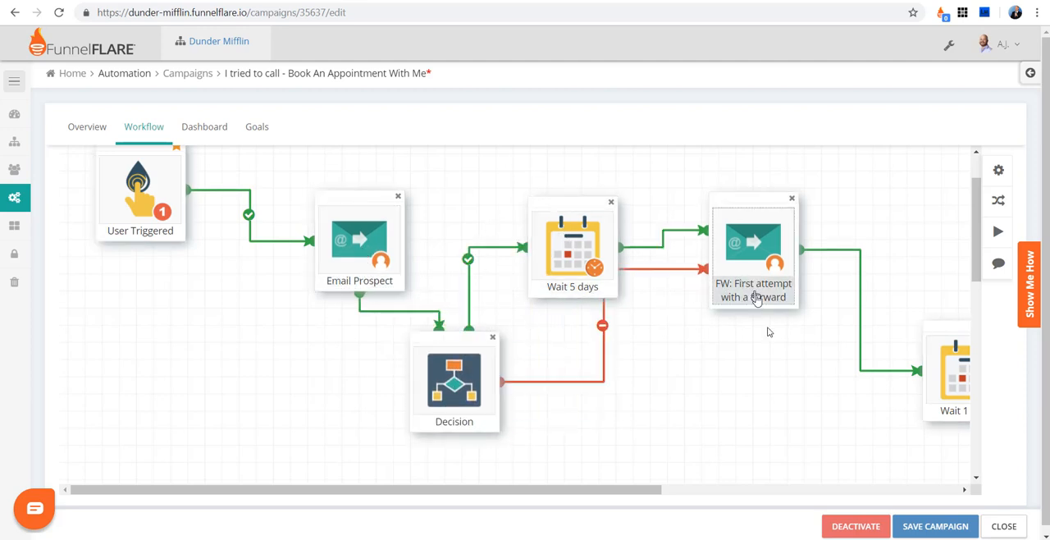
{"action": "mouse_move", "coordinate": [659, 346]}
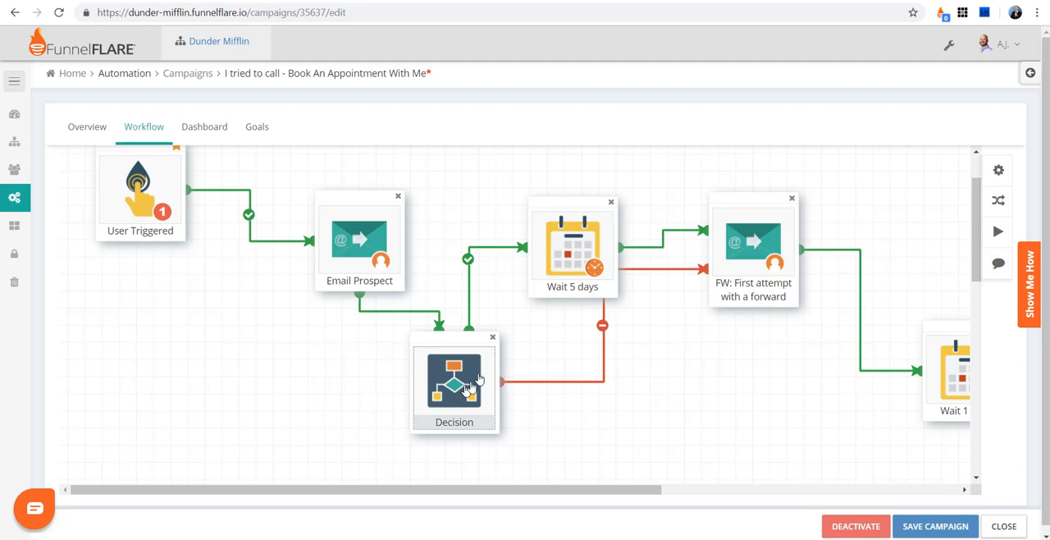
{"action": "mouse_move", "coordinate": [123, 201]}
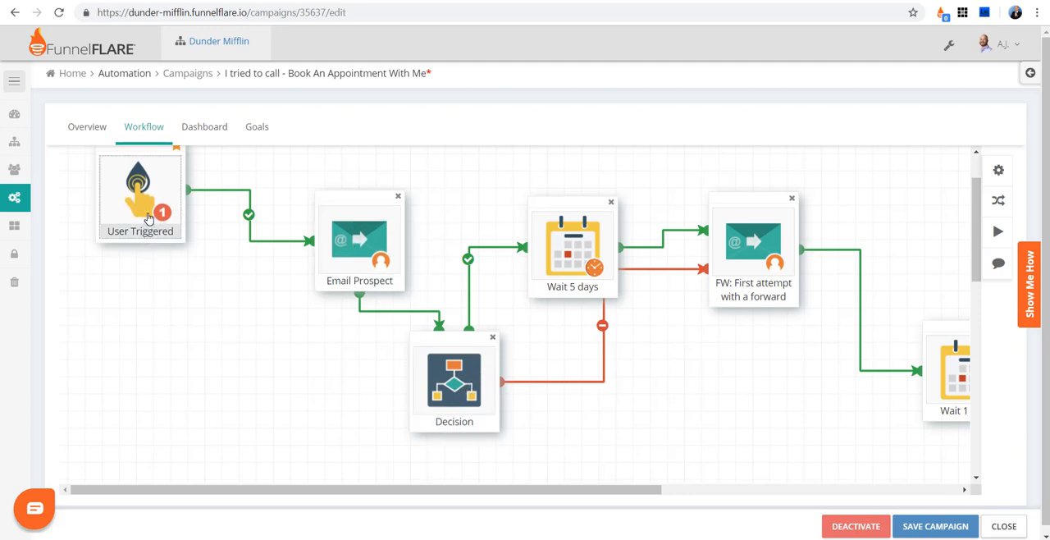
{"action": "mouse_move", "coordinate": [365, 266]}
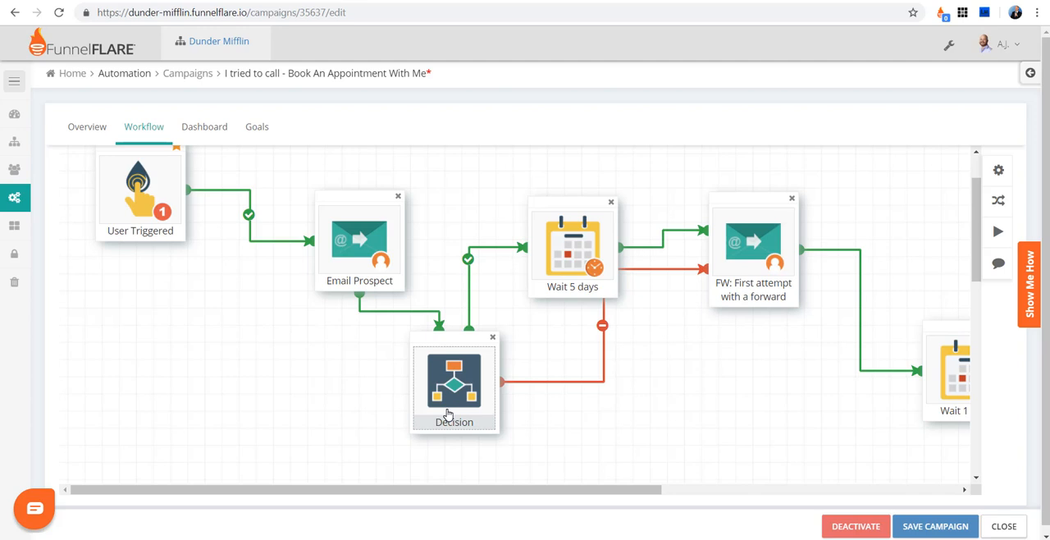
{"action": "mouse_move", "coordinate": [469, 398]}
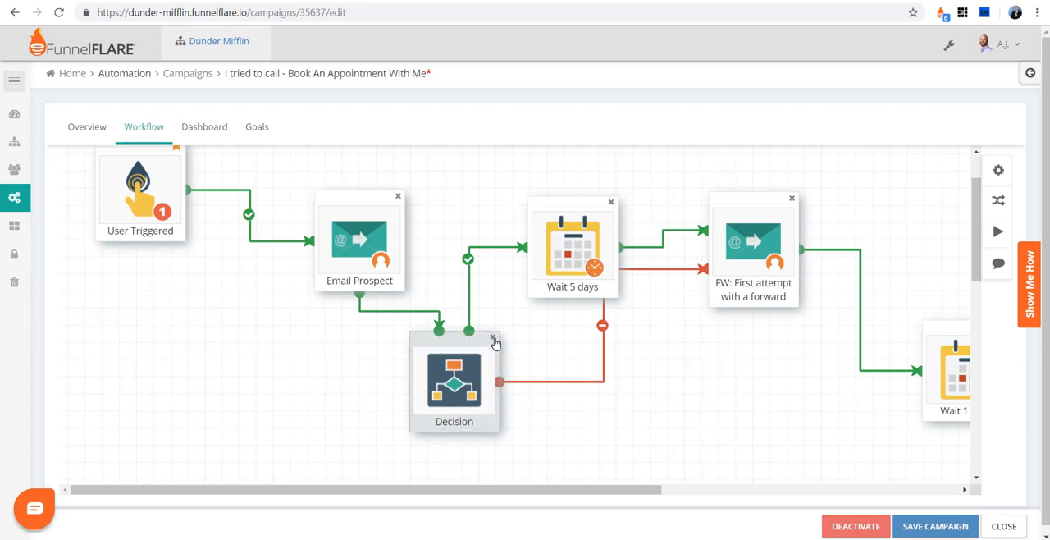
- Delete the Decision step and place a Wait for Change step below Email Prospect
{"action": "left_click", "coordinate": [492, 341]}
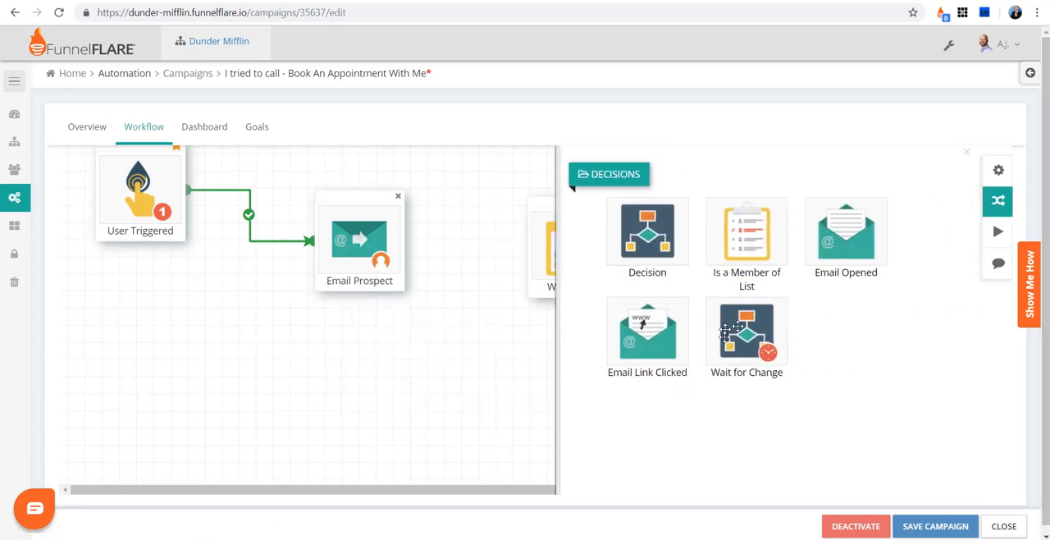
{"action": "left_click_drag", "start_coordinate": [747, 332], "coordinate": [420, 414]}
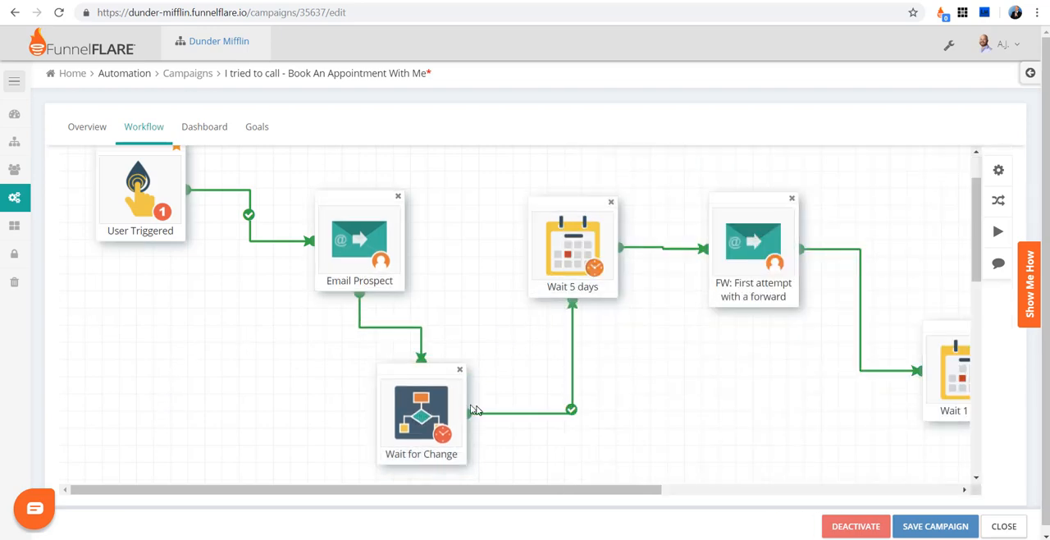
- Set the Wait for Change step to watch for an email open, waiting 1 day
{"action": "left_click", "coordinate": [420, 411]}
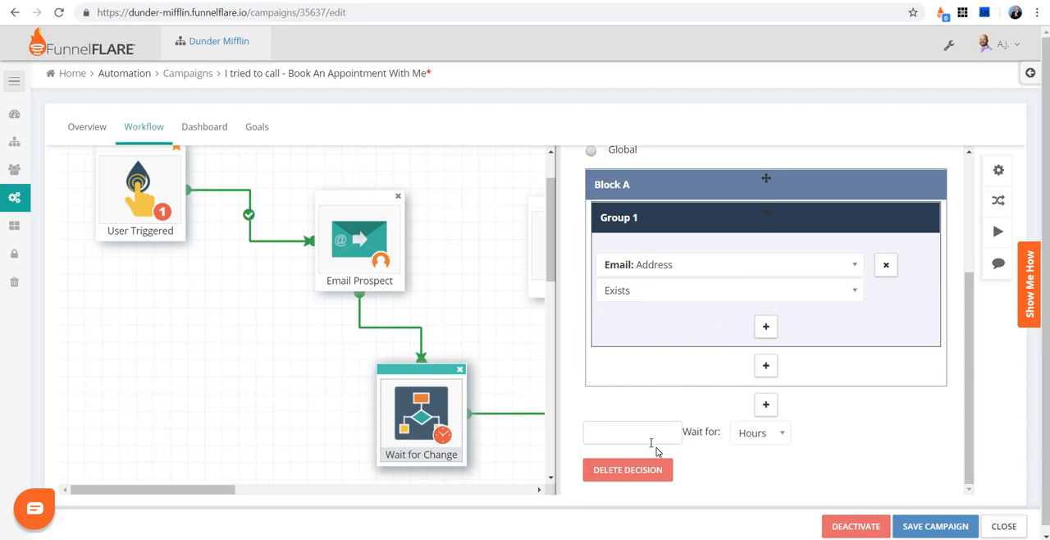
{"action": "left_click", "coordinate": [632, 434]}
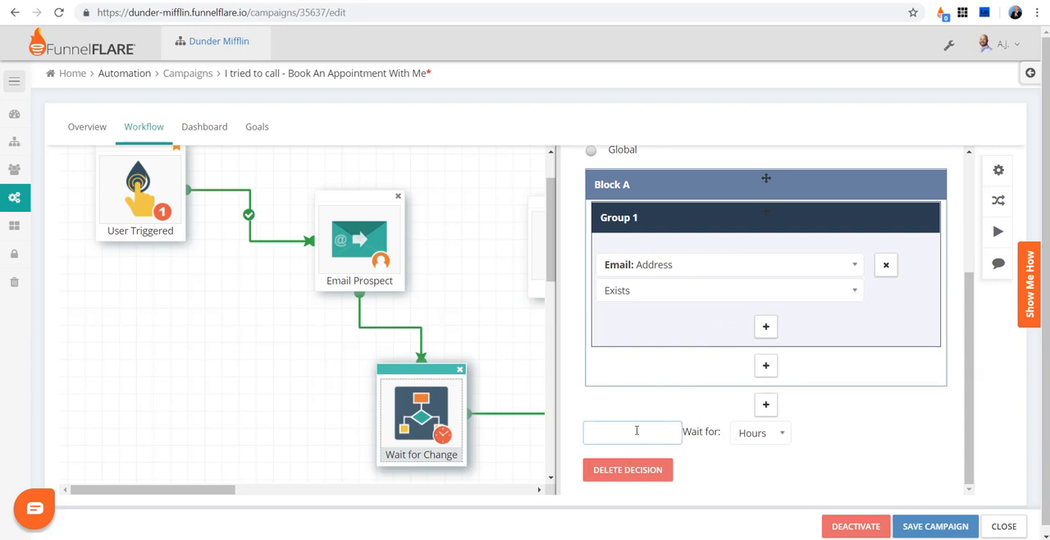
{"action": "left_click", "coordinate": [758, 434]}
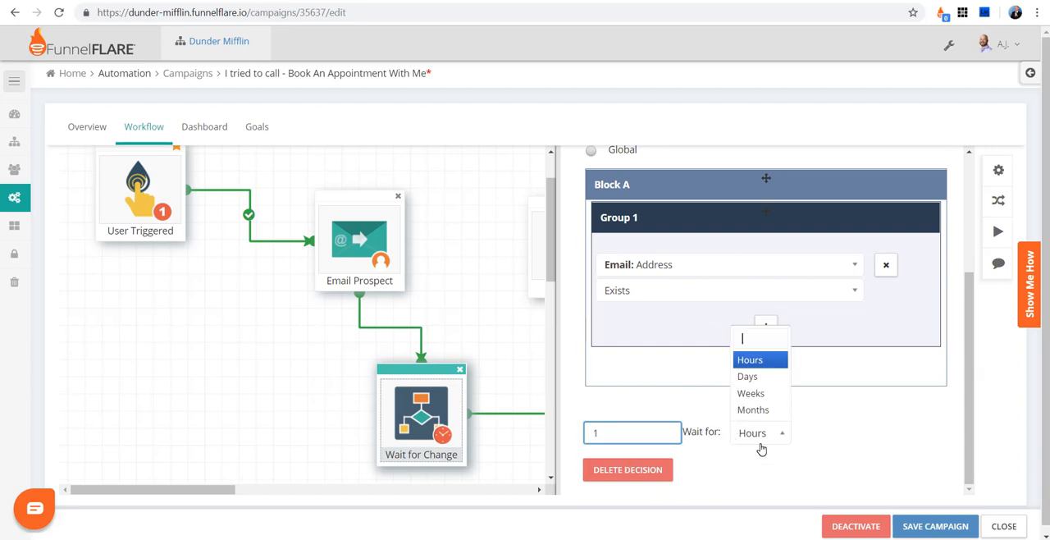
{"action": "left_click", "coordinate": [747, 376]}
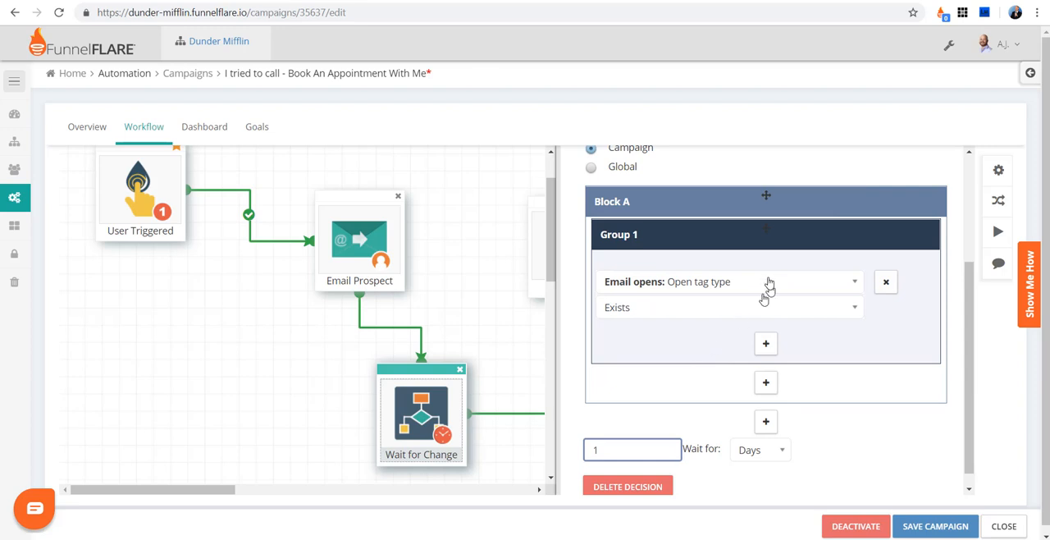
{"action": "mouse_move", "coordinate": [699, 310]}
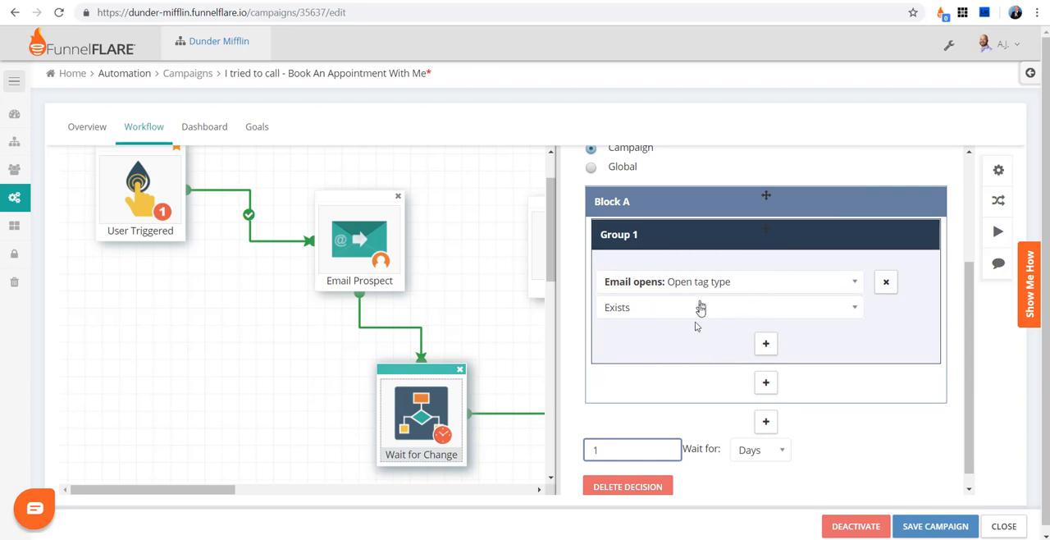
{"action": "mouse_move", "coordinate": [410, 484]}
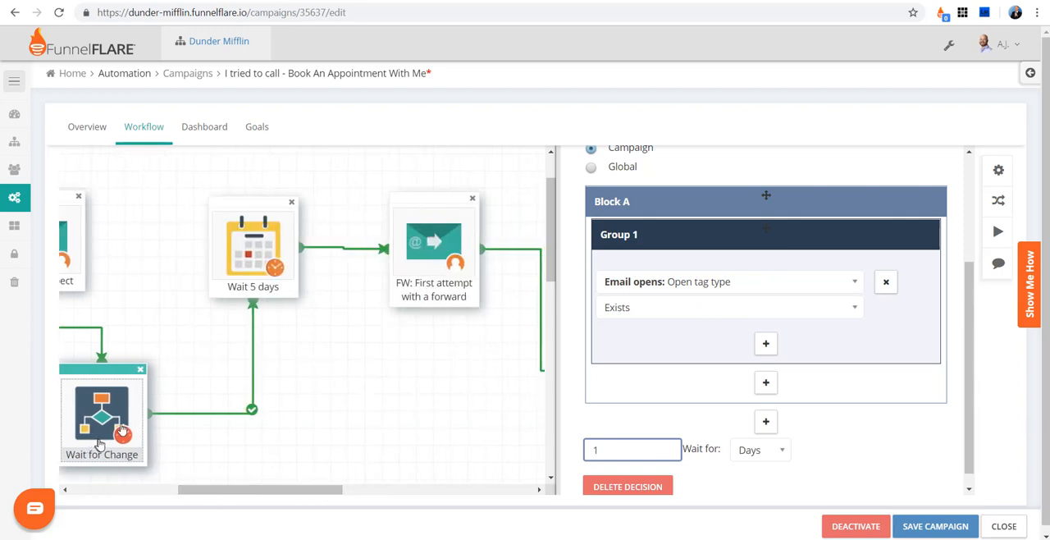
{"action": "mouse_move", "coordinate": [161, 418]}
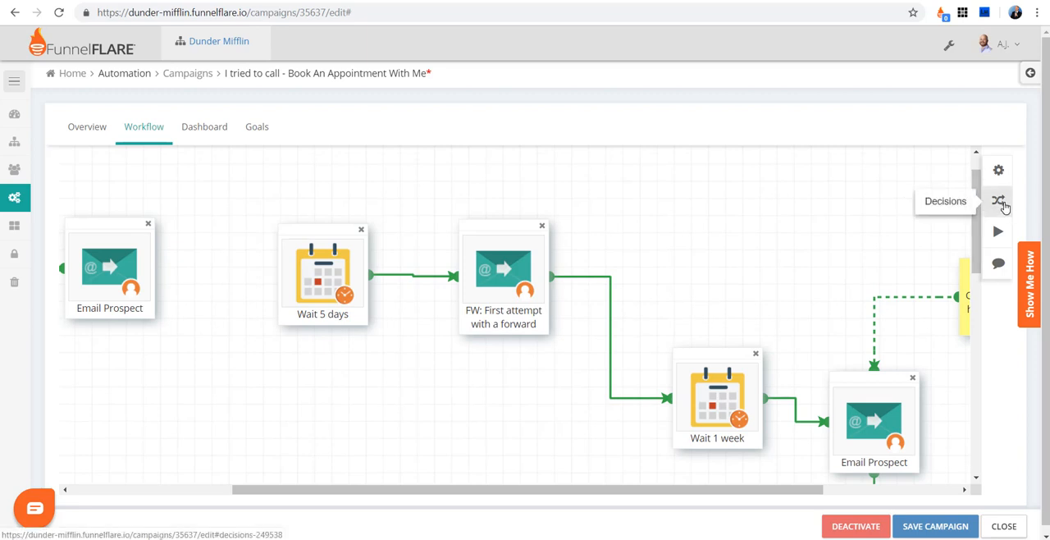
- From the Decisions palette, add an Email Opened step and show its settings
{"action": "left_click", "coordinate": [998, 200]}
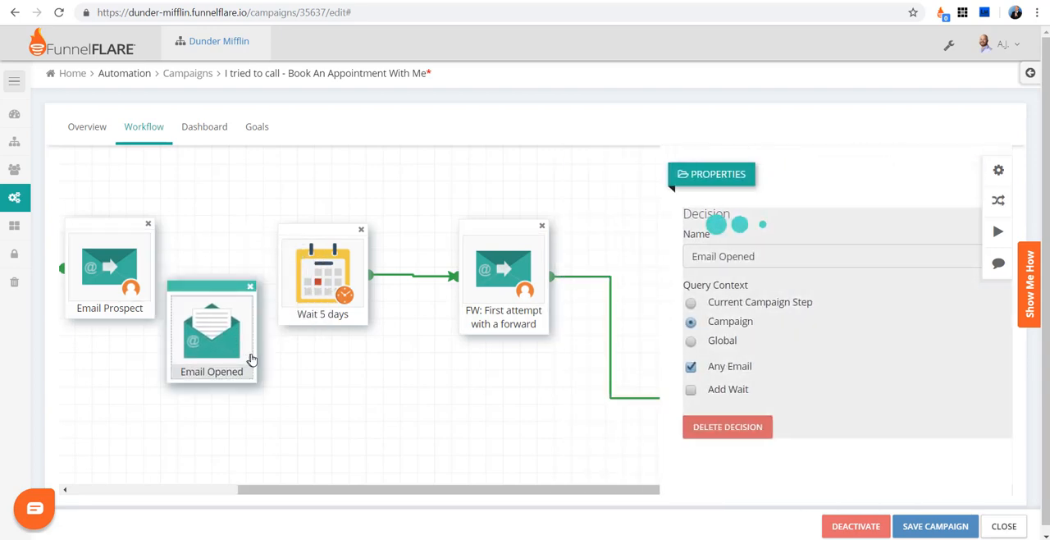
{"action": "left_click", "coordinate": [691, 389]}
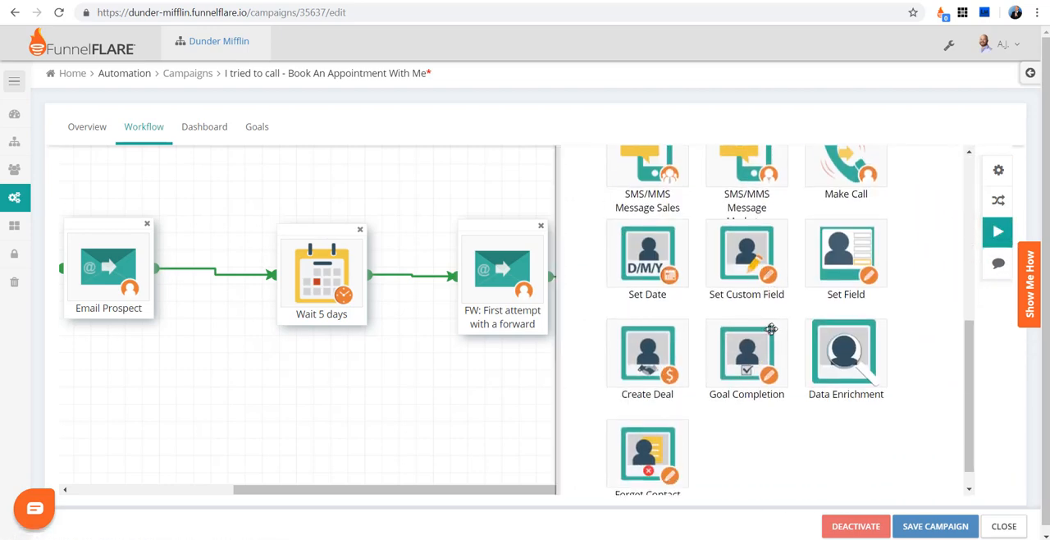
- Scroll through the Actions palette, which includes Create Pipedrive Activity
{"action": "scroll", "scroll_direction": "up", "scroll_amount": 3}
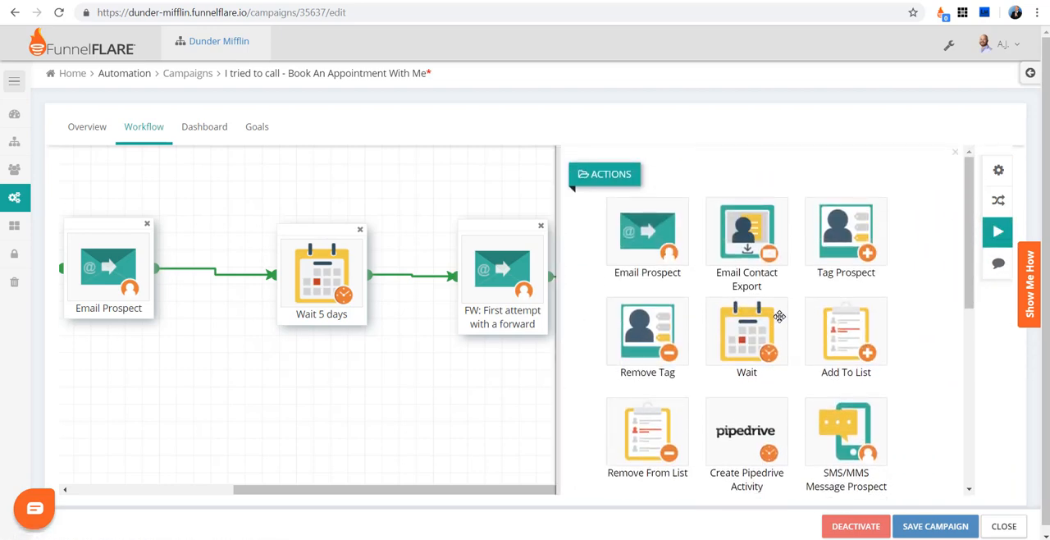
{"action": "scroll", "scroll_direction": "down", "scroll_amount": 3}
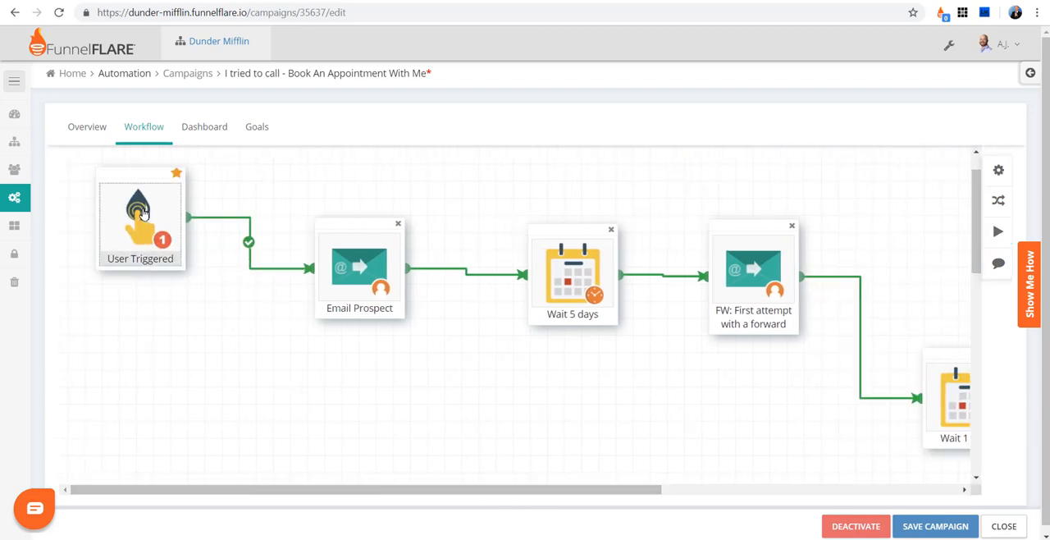
{"action": "mouse_move", "coordinate": [586, 294]}
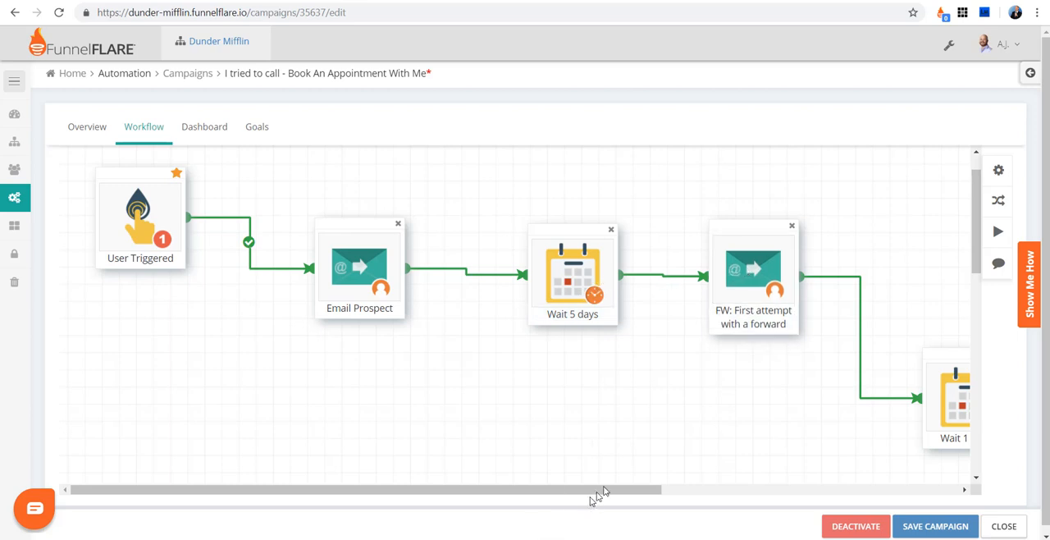
- Scroll the canvas to the final email leading into the Create Pipedrive Activity step
{"action": "scroll", "scroll_direction": "right", "scroll_amount": 3}
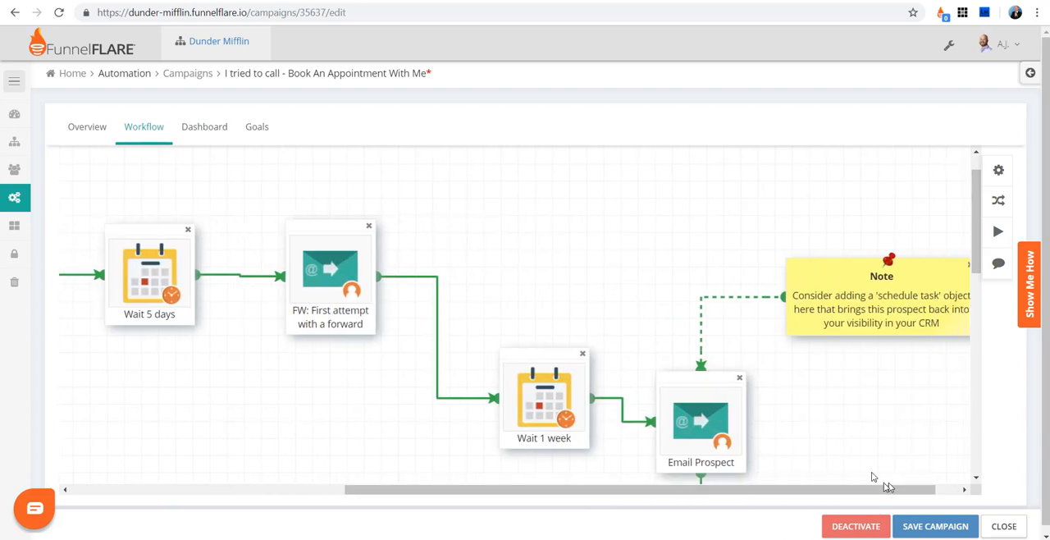
{"action": "scroll", "scroll_direction": "down", "scroll_amount": 3}
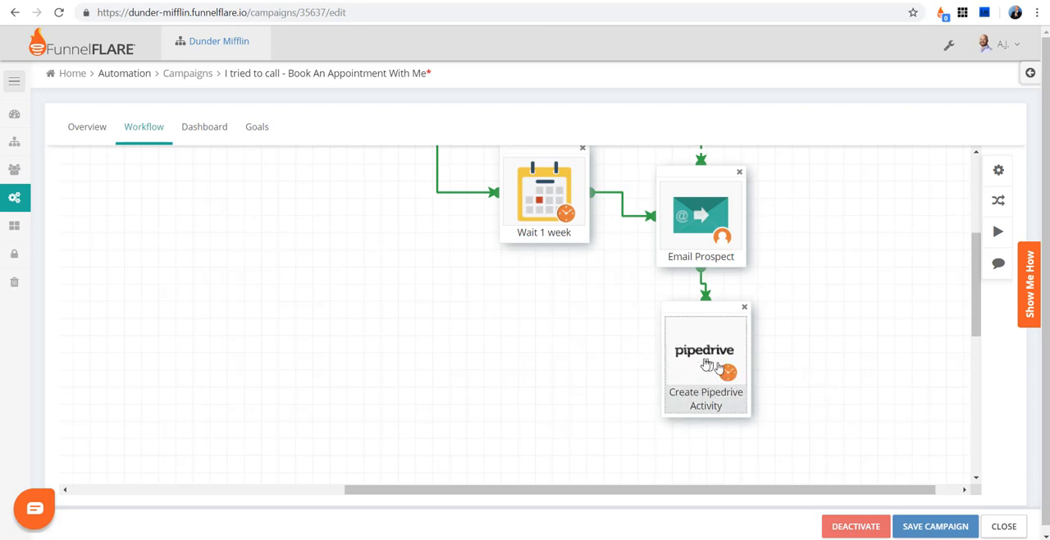
{"action": "mouse_move", "coordinate": [711, 371]}
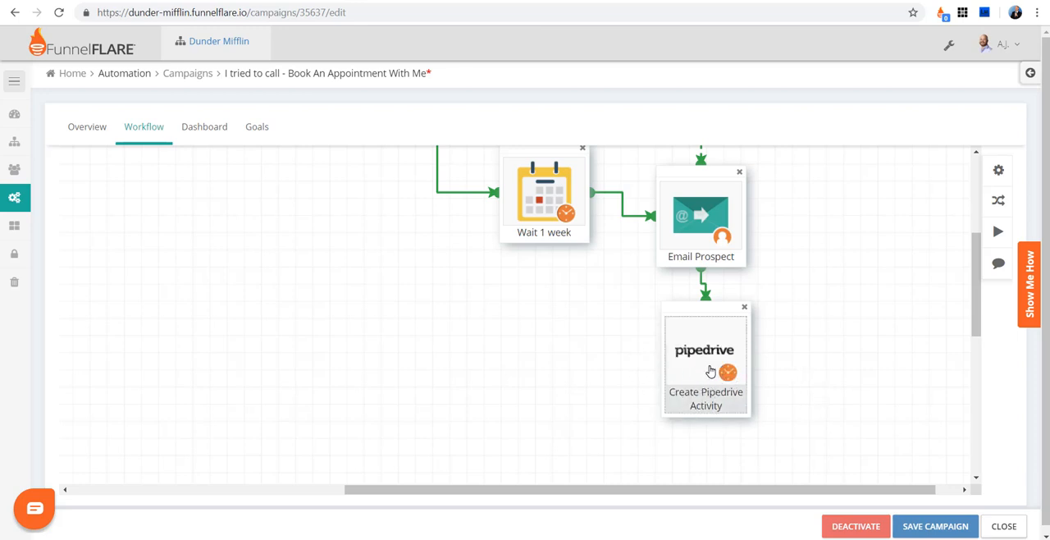